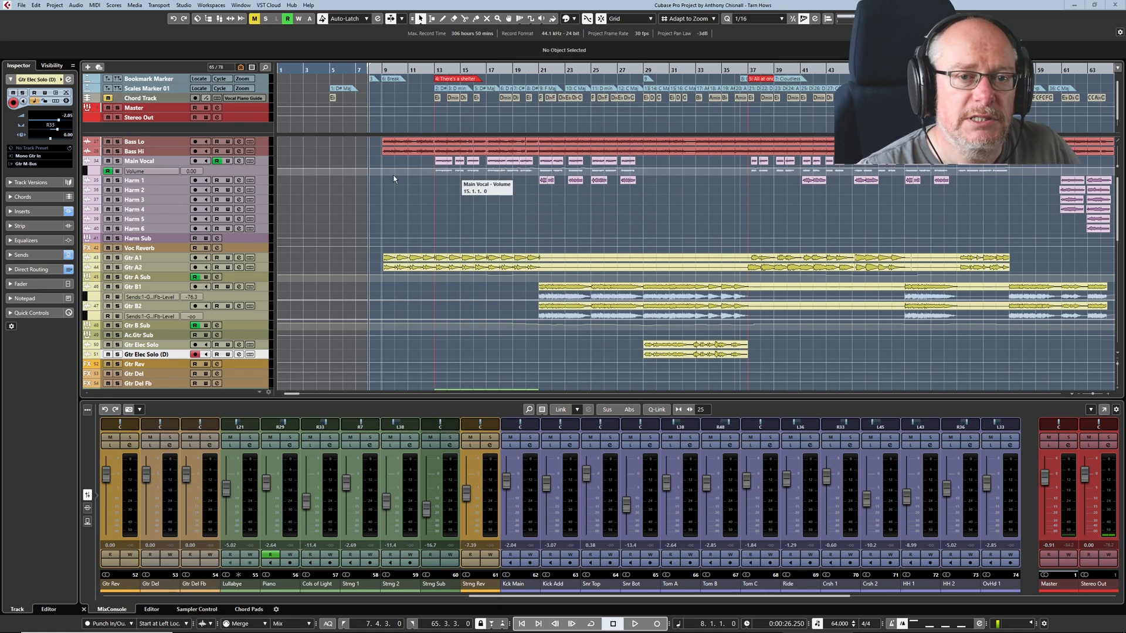
{"action": "mouse_move", "coordinate": [368, 245]}
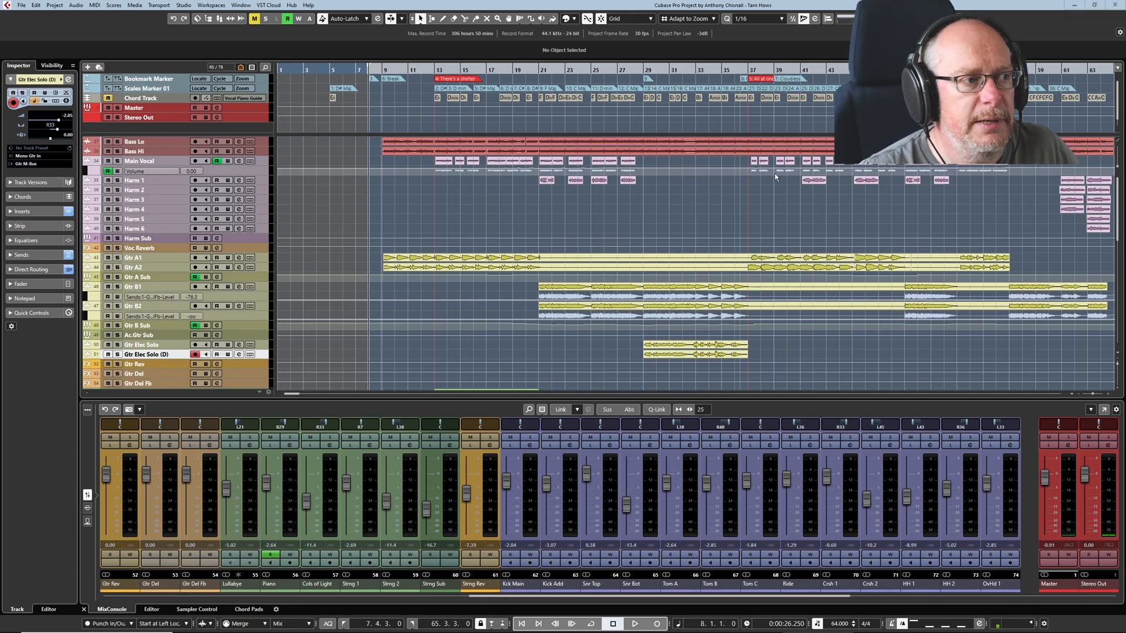
{"action": "mouse_move", "coordinate": [565, 295]}
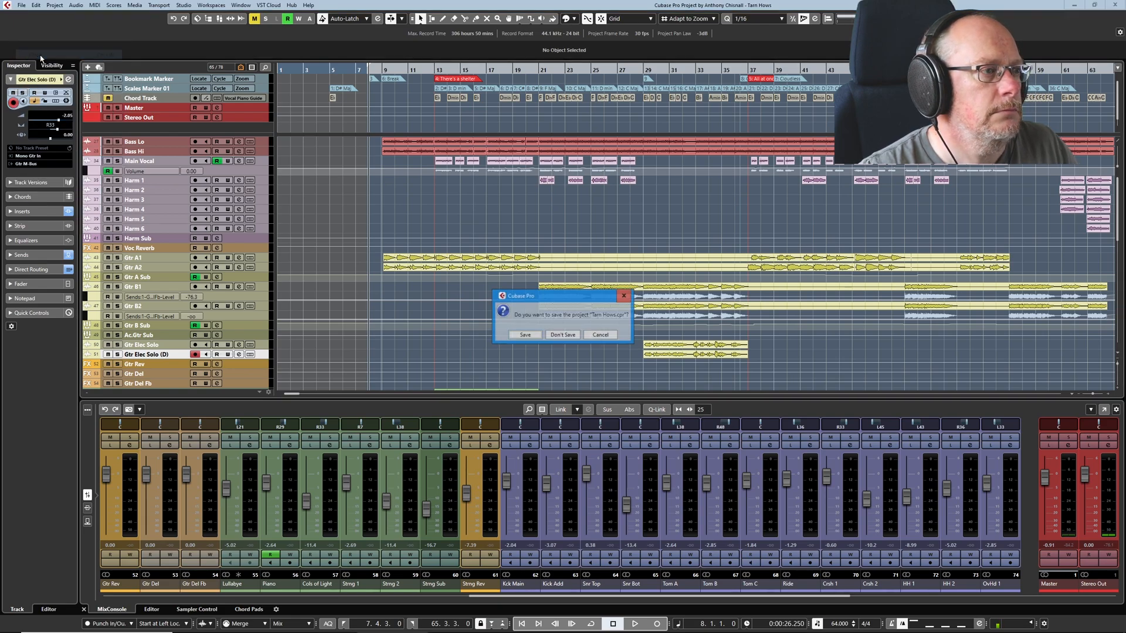
Close Tarn Hows without saving and review the Steinberg Hub's recent projects
{"action": "left_click", "coordinate": [563, 334]}
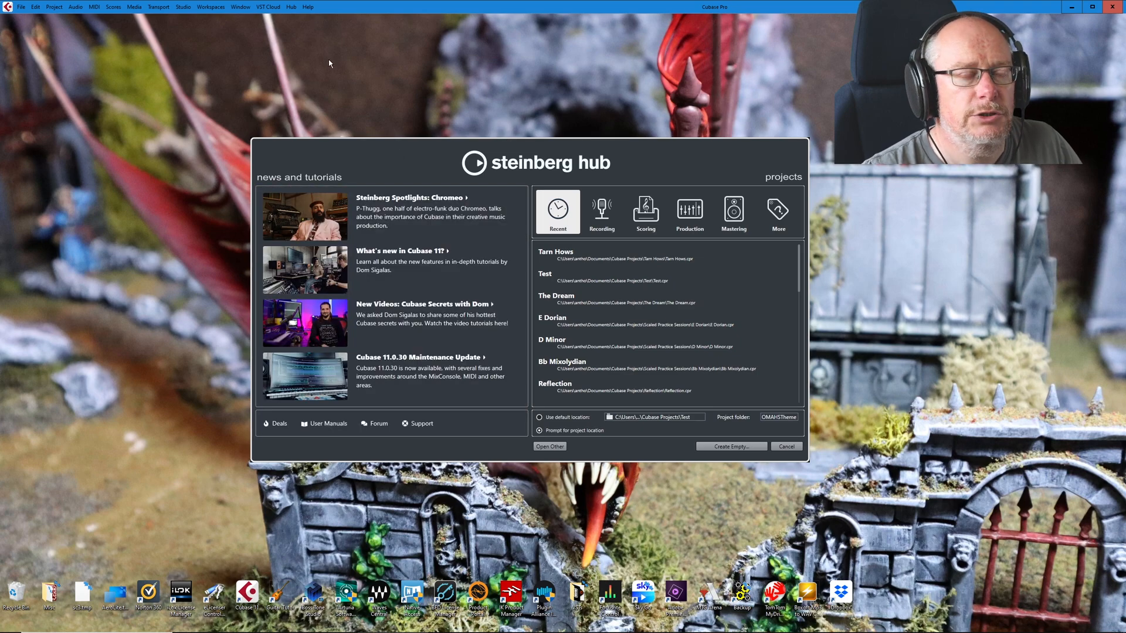
{"action": "mouse_move", "coordinate": [719, 293]}
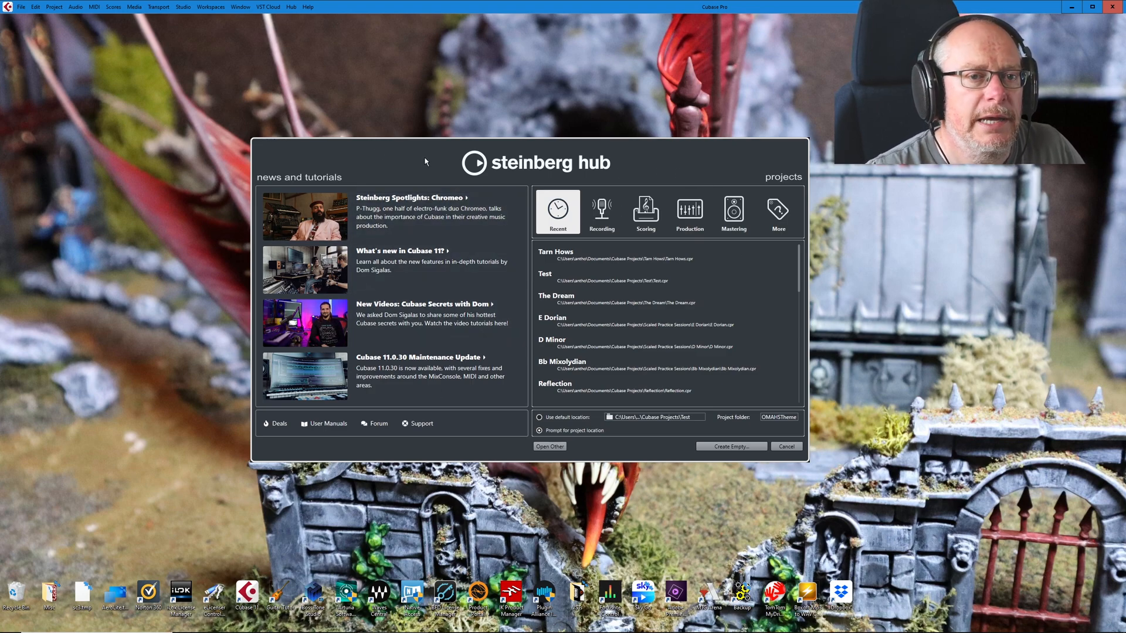
{"action": "mouse_move", "coordinate": [446, 277]}
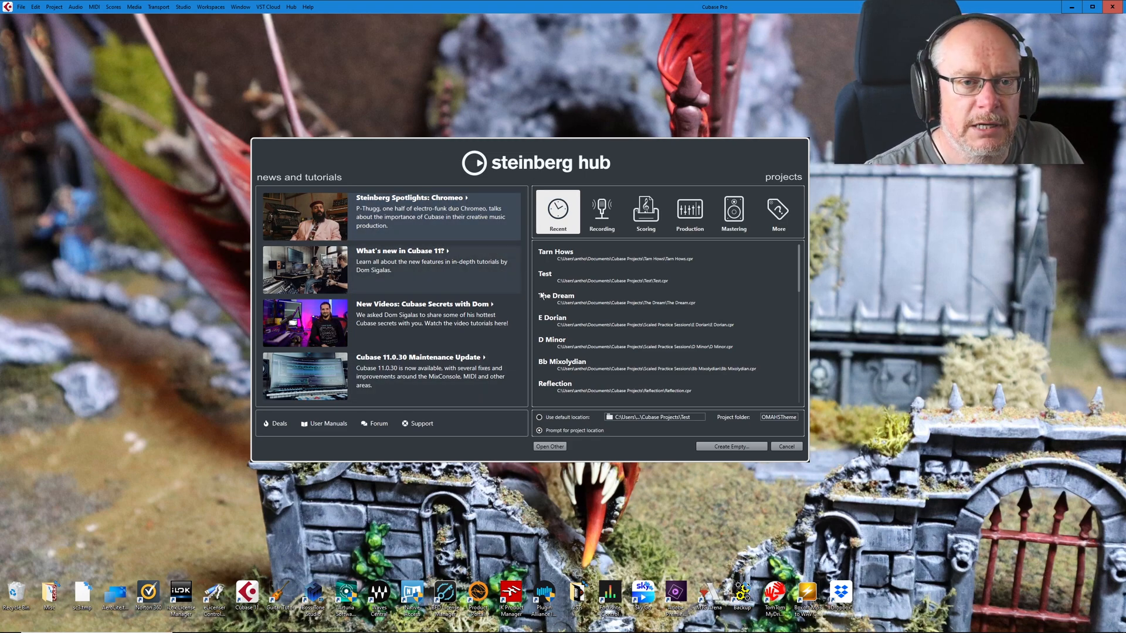
{"action": "left_click", "coordinate": [537, 430]}
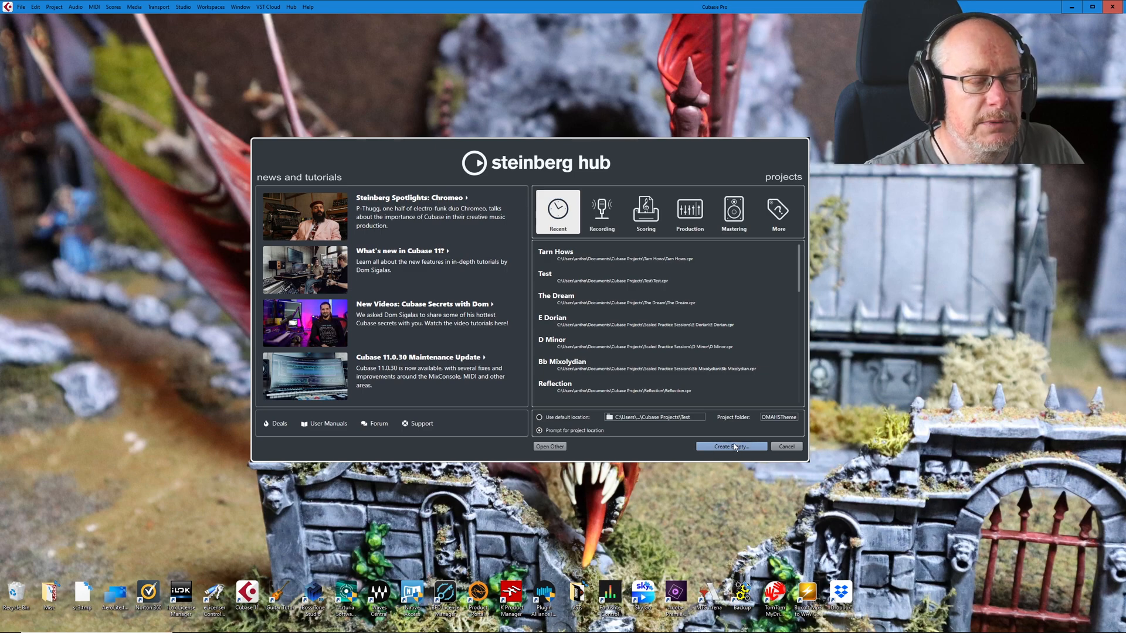
Start an empty project and browse to the Project One folder under Cubase Projects
{"action": "left_click", "coordinate": [730, 446]}
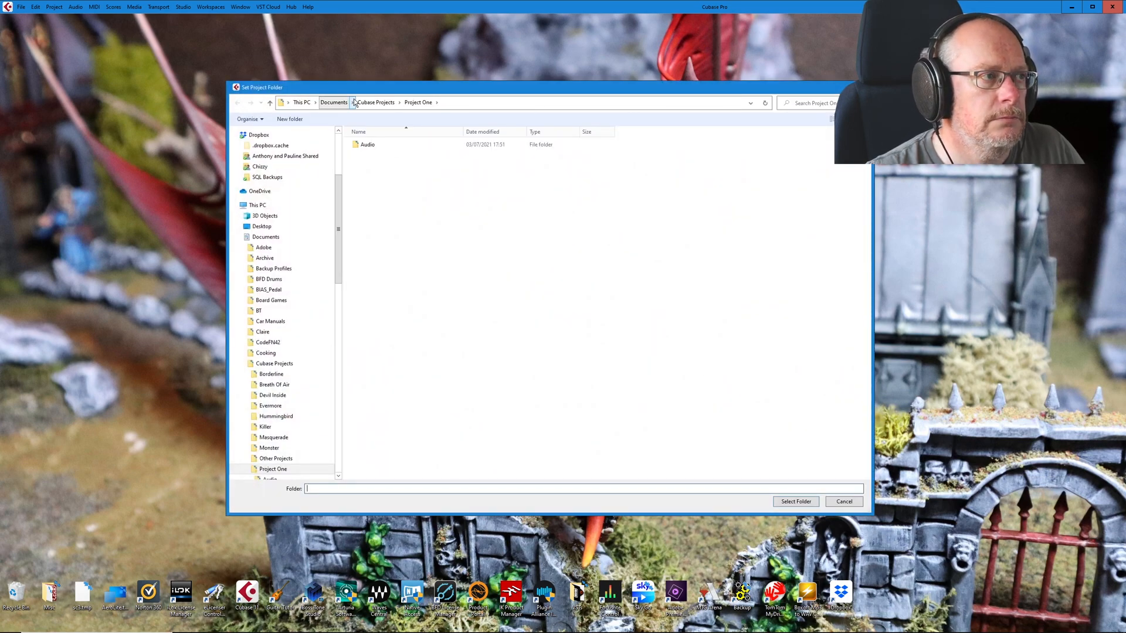
{"action": "left_click", "coordinate": [374, 102]}
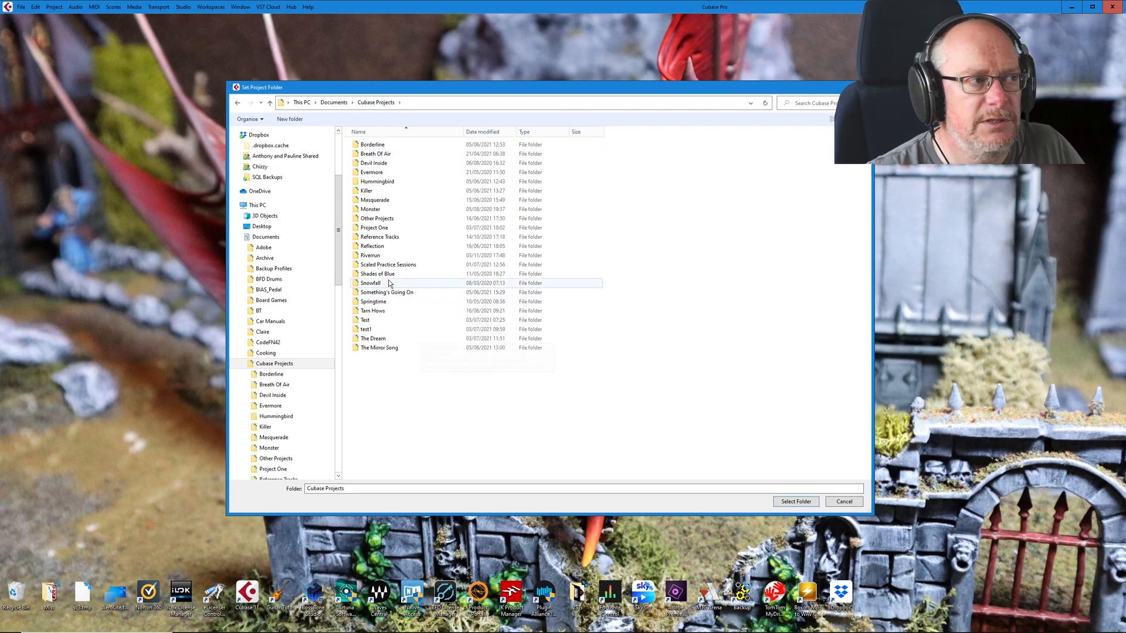
{"action": "double_click", "coordinate": [373, 227]}
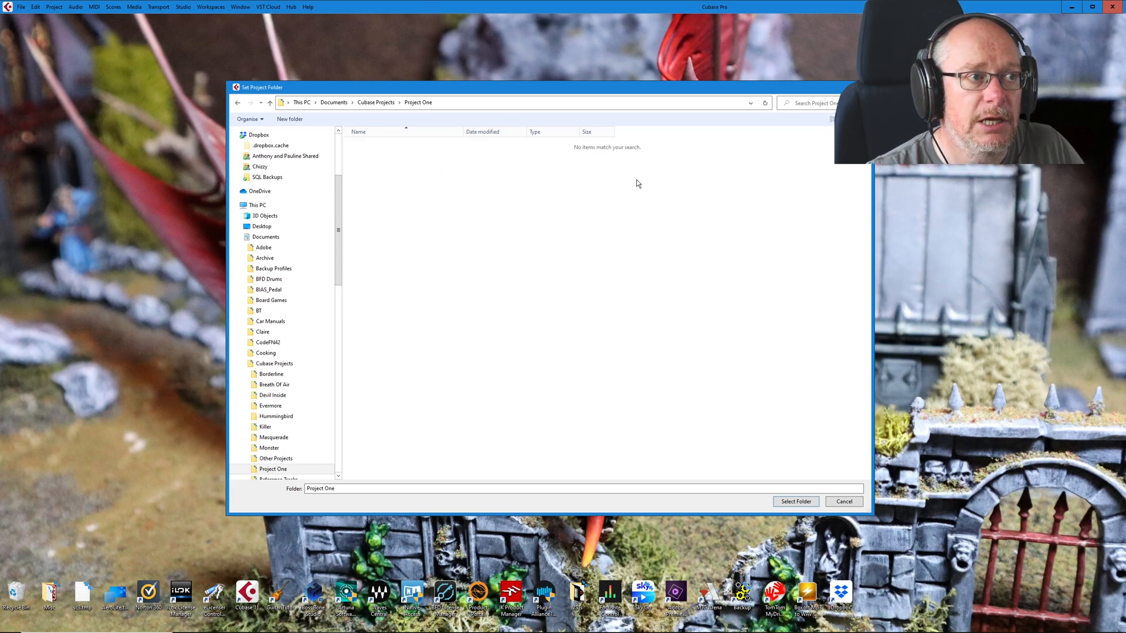
{"action": "mouse_move", "coordinate": [442, 279]}
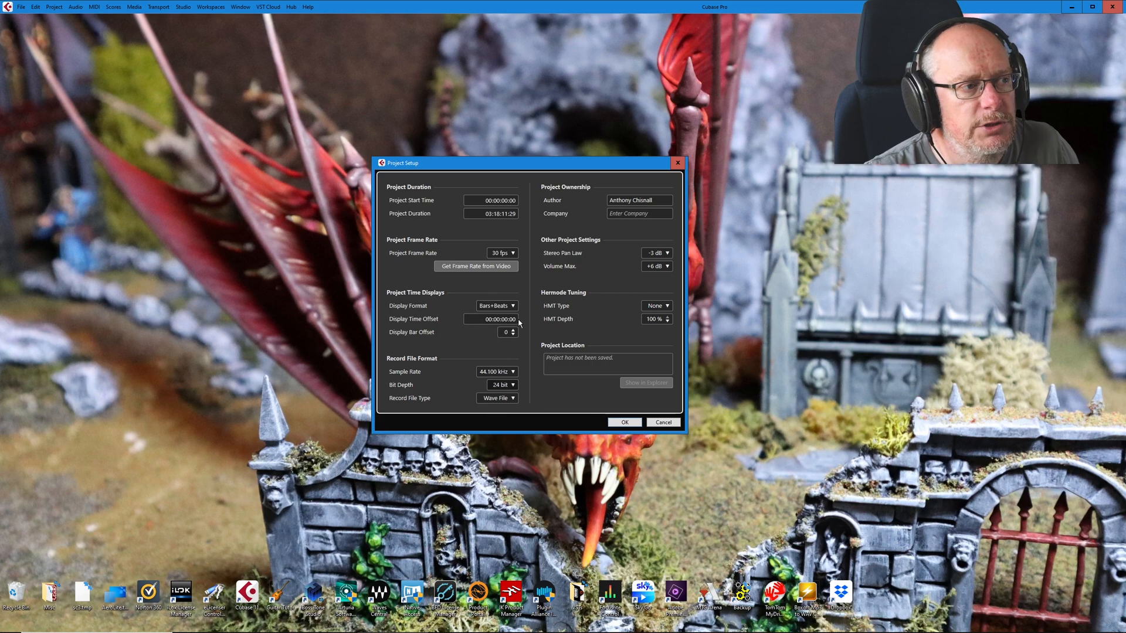
{"action": "mouse_move", "coordinate": [704, 245]}
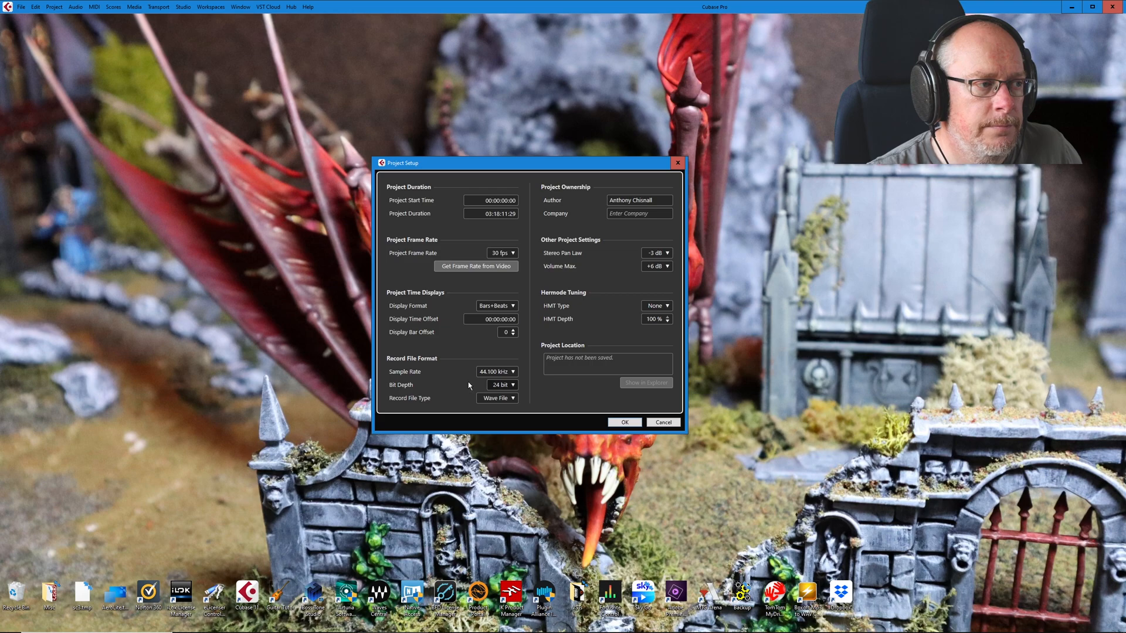
{"action": "mouse_move", "coordinate": [432, 355]}
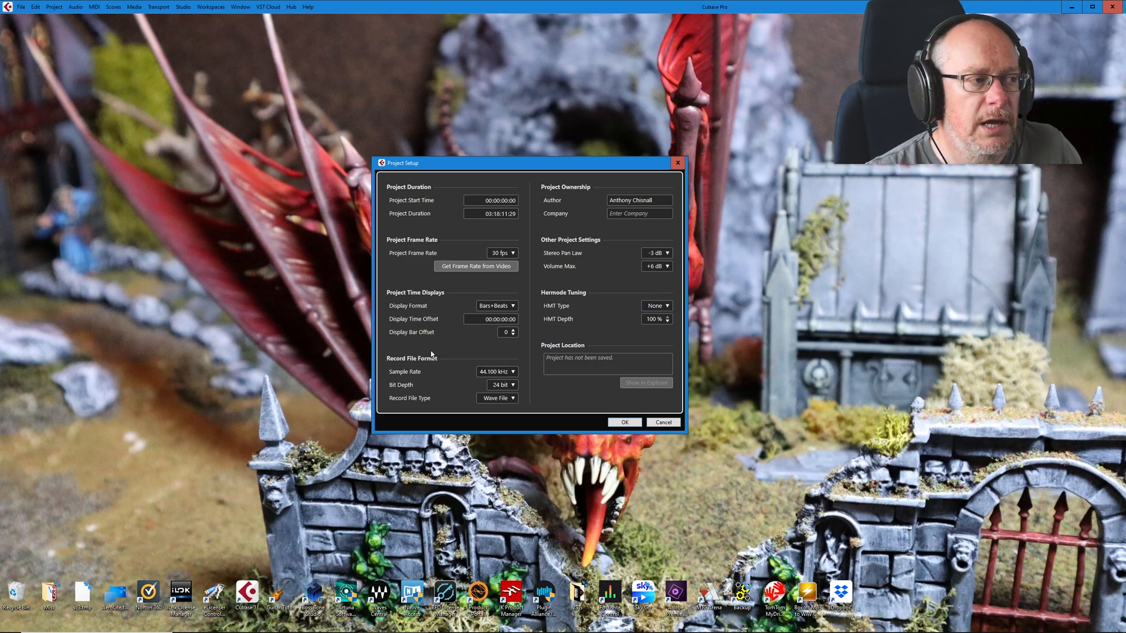
{"action": "mouse_move", "coordinate": [462, 410]}
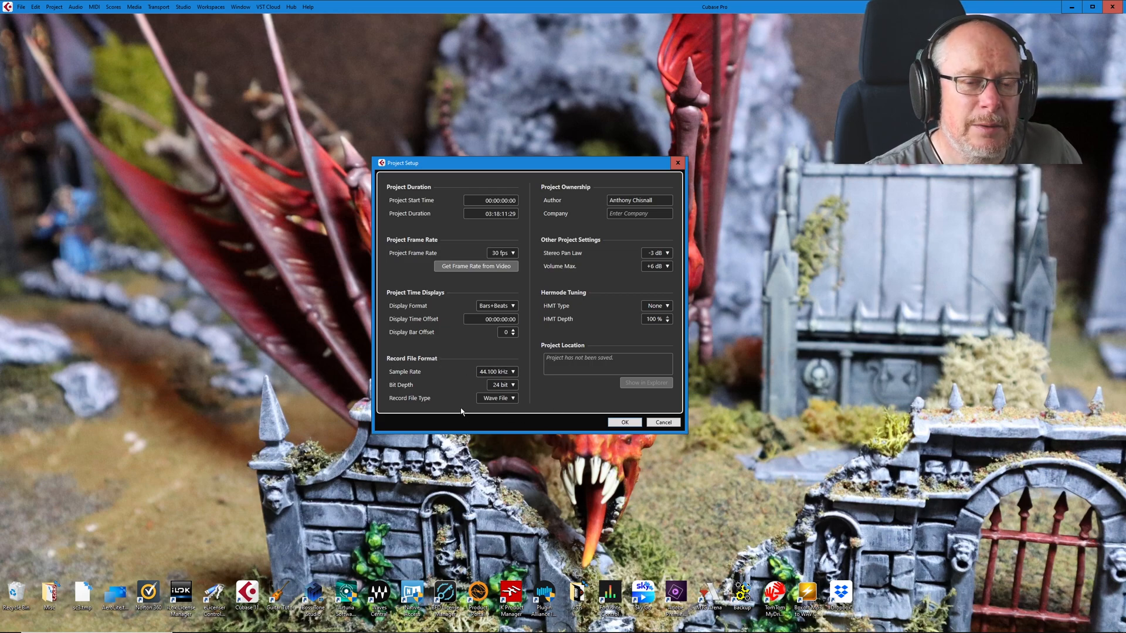
{"action": "mouse_move", "coordinate": [495, 357]}
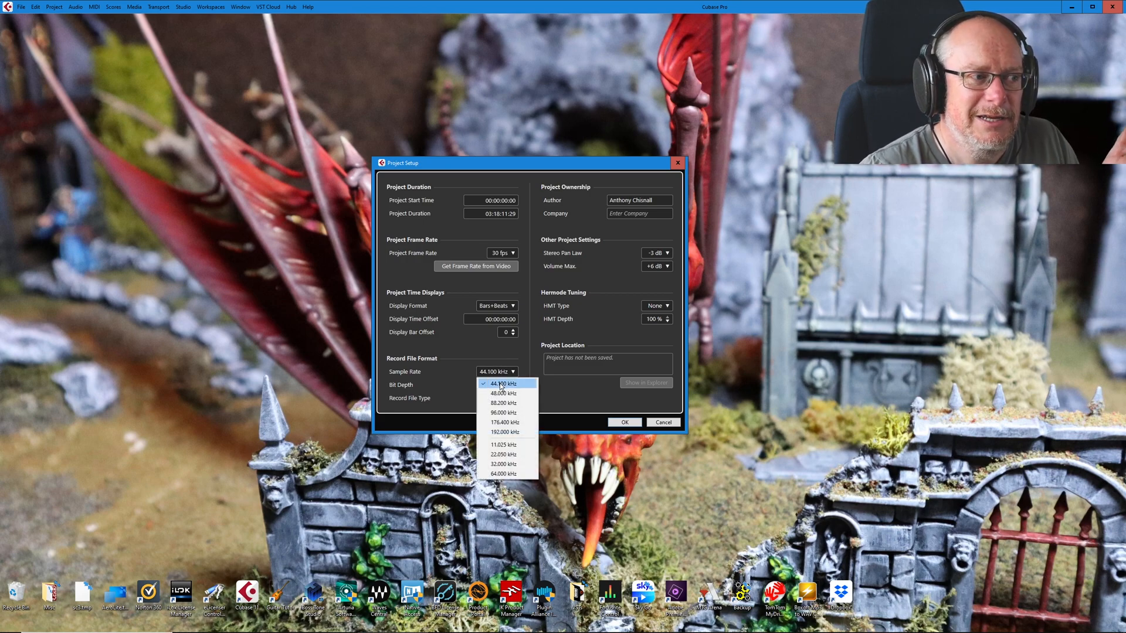
{"action": "mouse_move", "coordinate": [506, 393]}
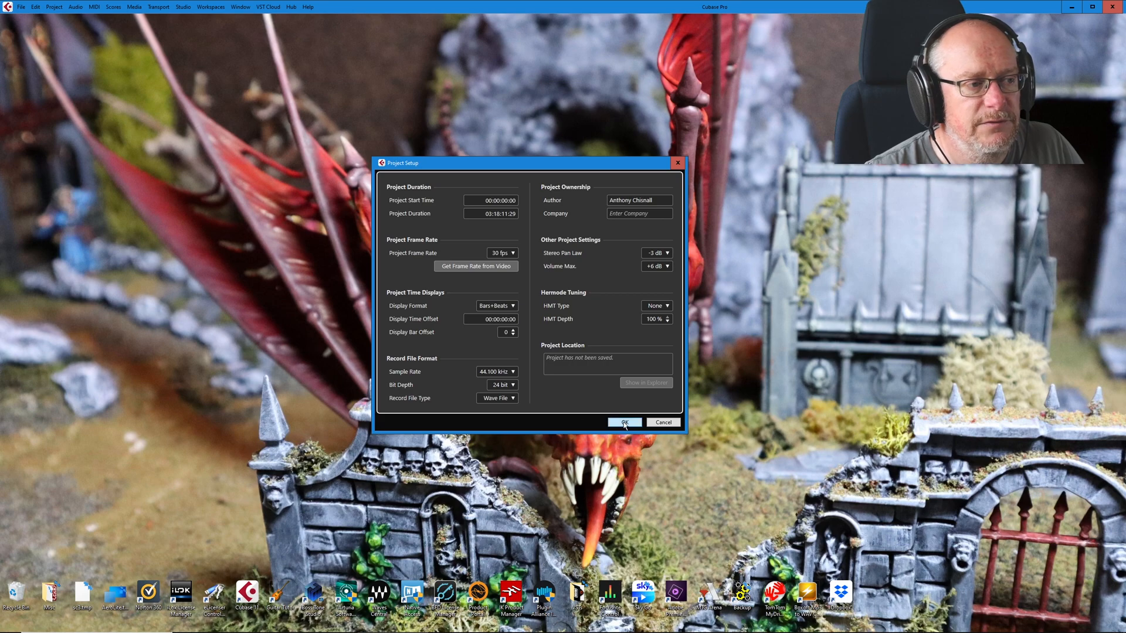
Confirm the project setup and bring up Studio Setup's audio system settings
{"action": "left_click", "coordinate": [623, 422]}
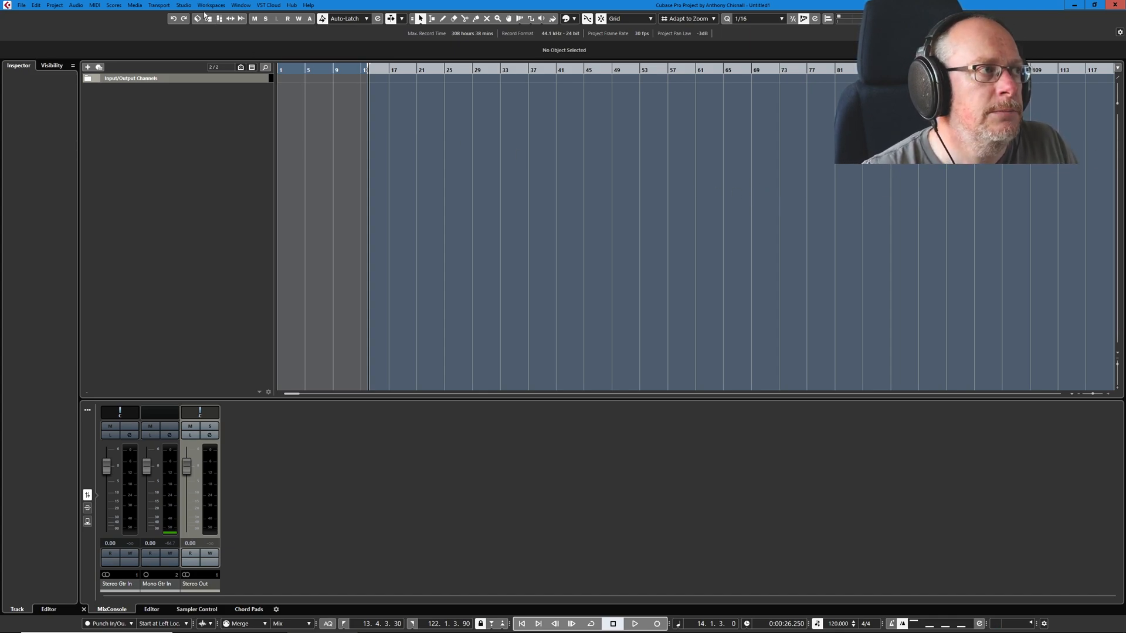
{"action": "left_click", "coordinate": [185, 5]}
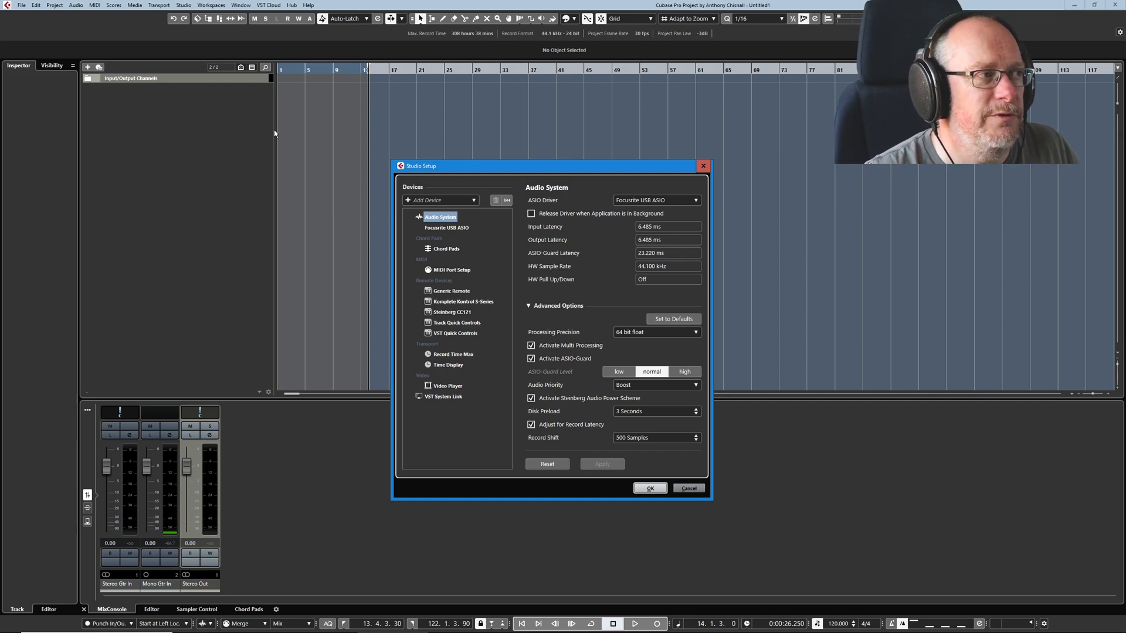
{"action": "mouse_move", "coordinate": [845, 309]}
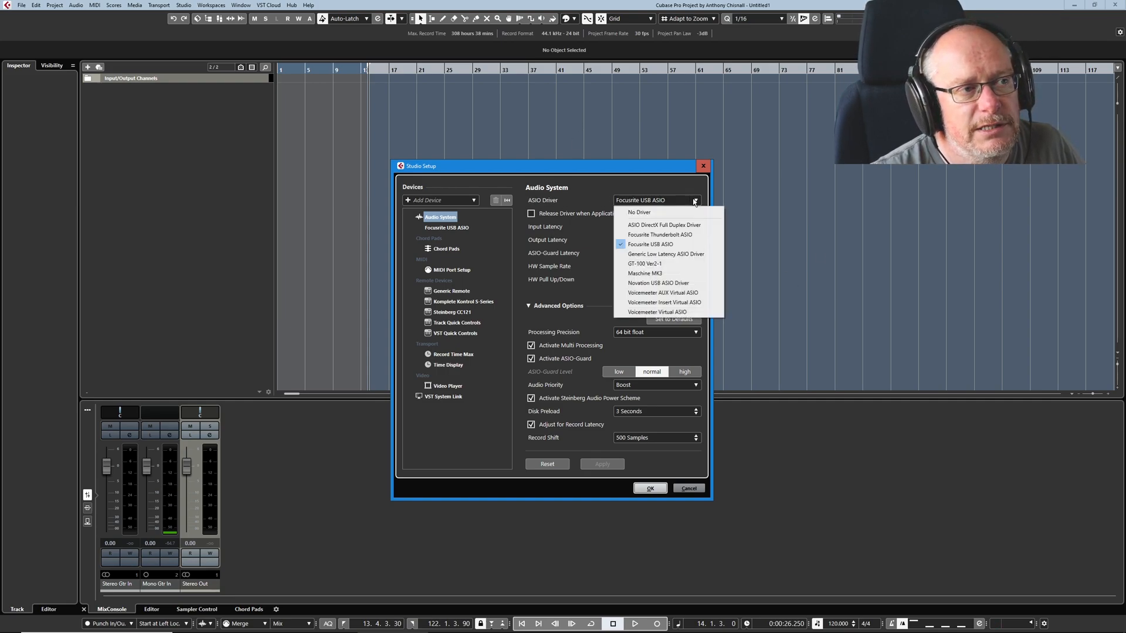
{"action": "mouse_move", "coordinate": [667, 312]}
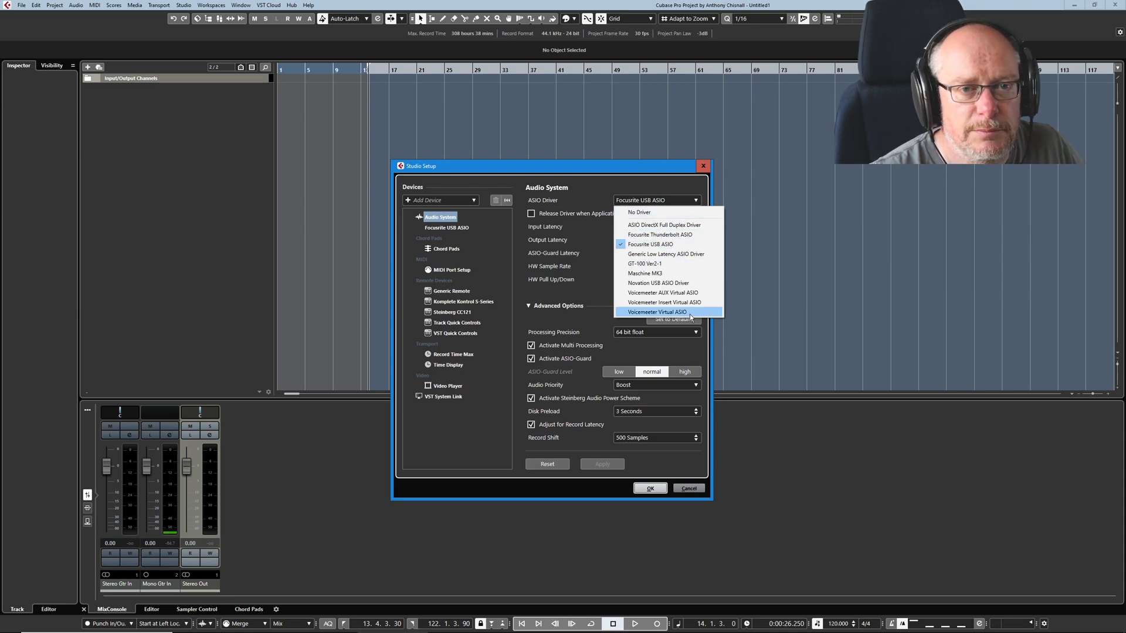
{"action": "mouse_move", "coordinate": [667, 303]}
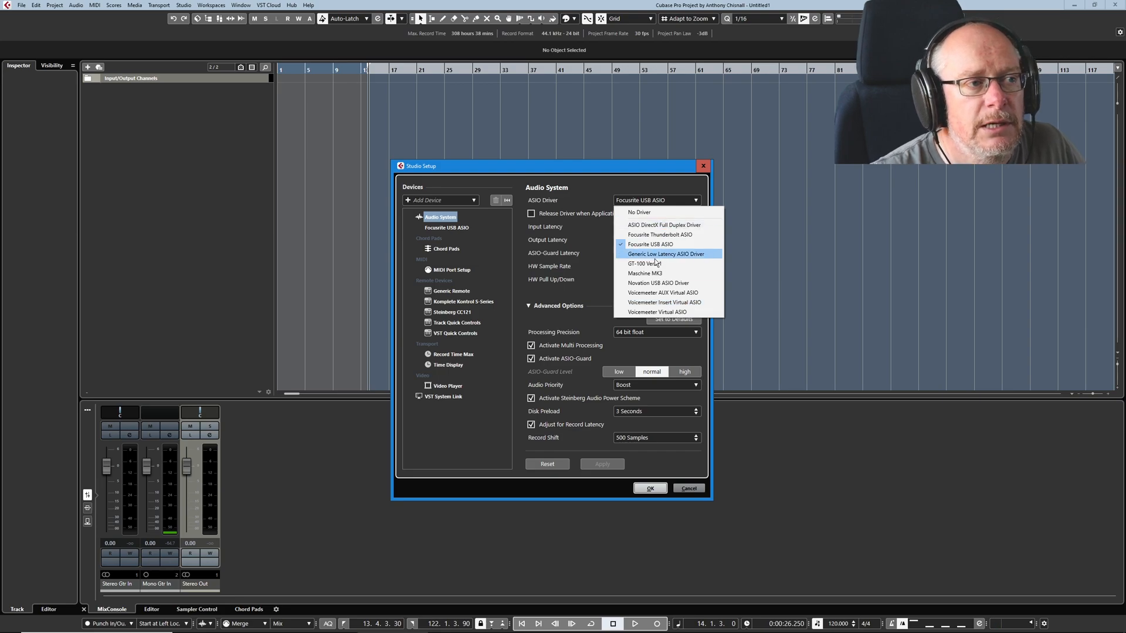
{"action": "mouse_move", "coordinate": [650, 244]}
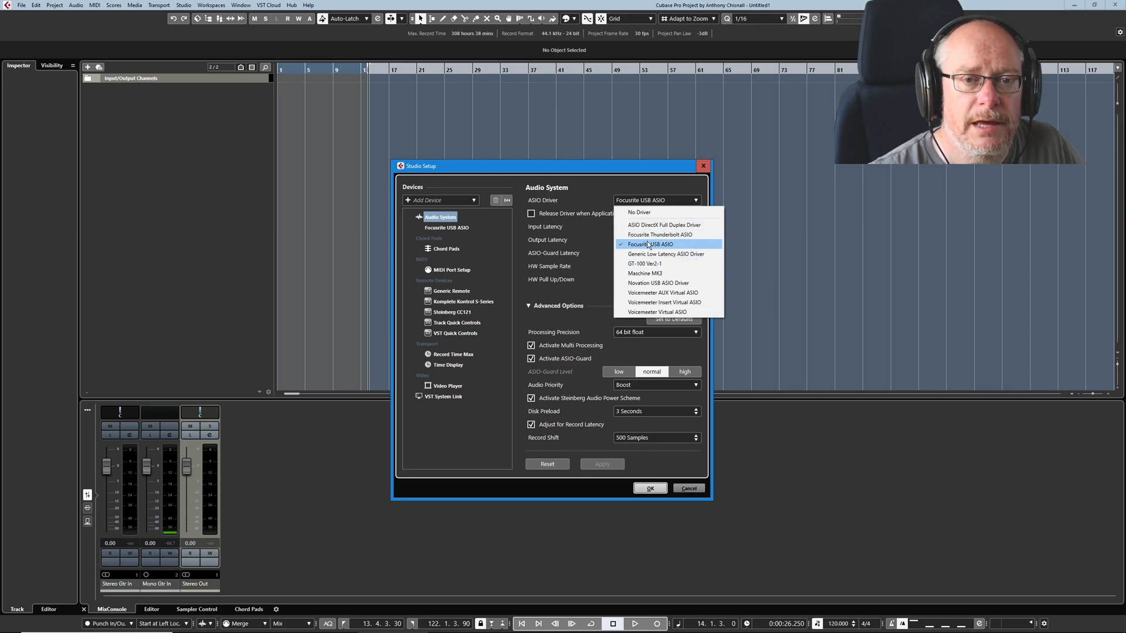
{"action": "mouse_move", "coordinate": [659, 235]}
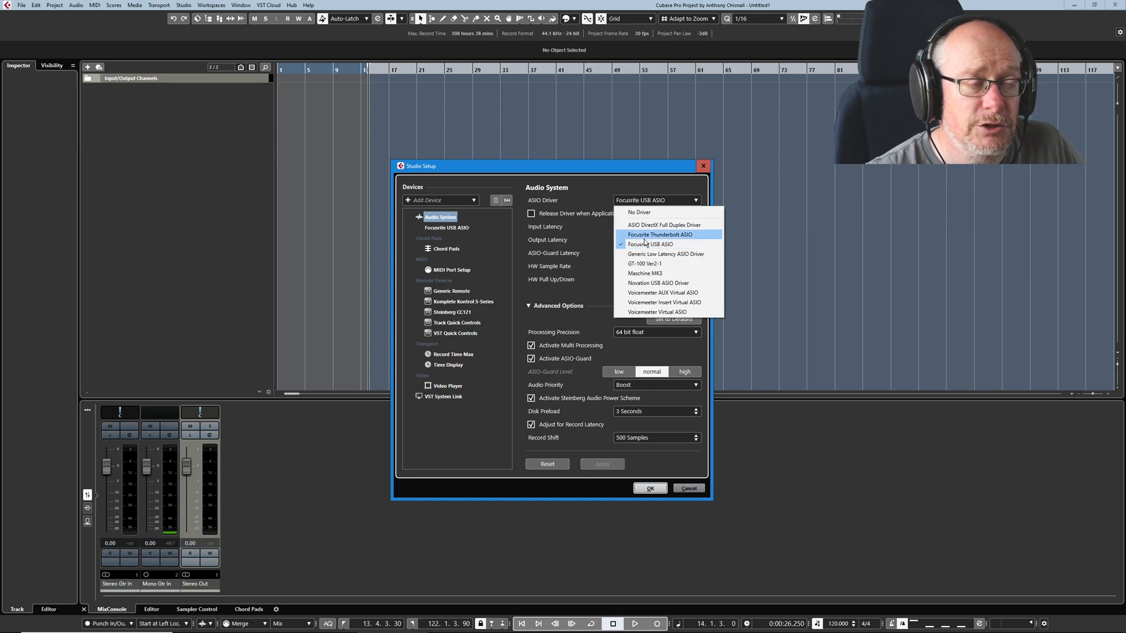
{"action": "mouse_move", "coordinate": [650, 242]}
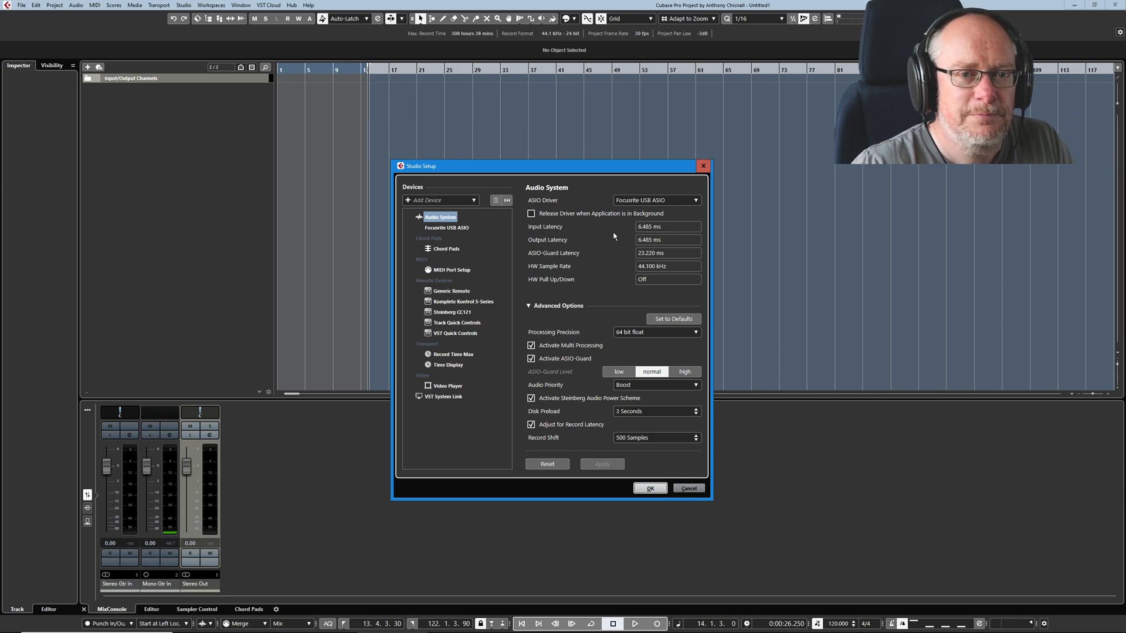
{"action": "mouse_move", "coordinate": [555, 305]}
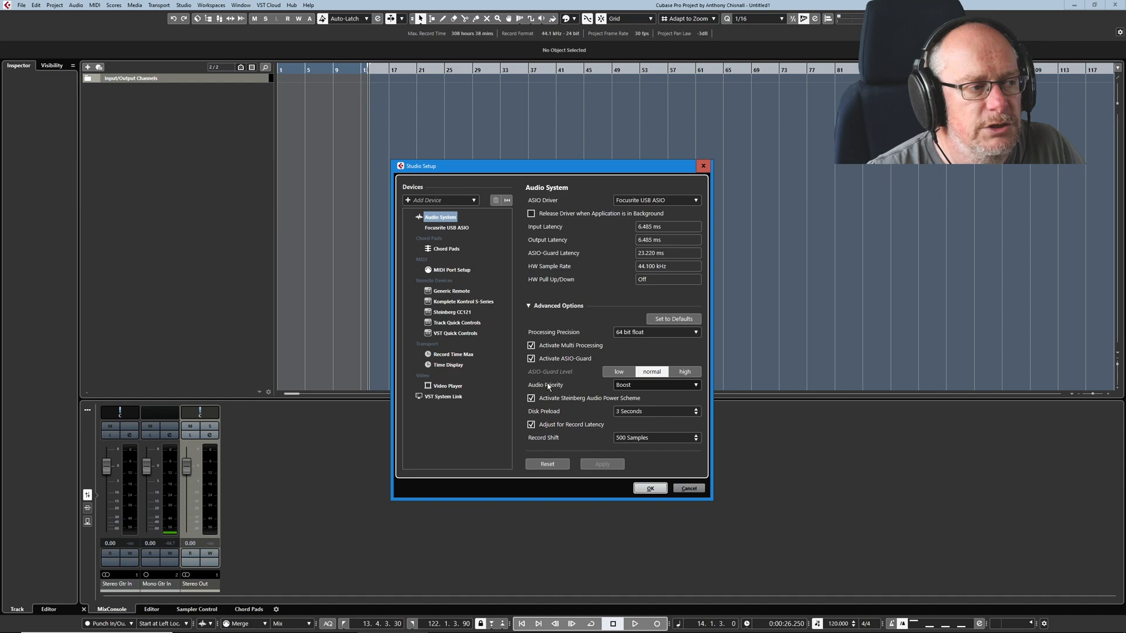
Set audio priority to Normal and keep 64-bit float processing precision
{"action": "left_click", "coordinate": [654, 384]}
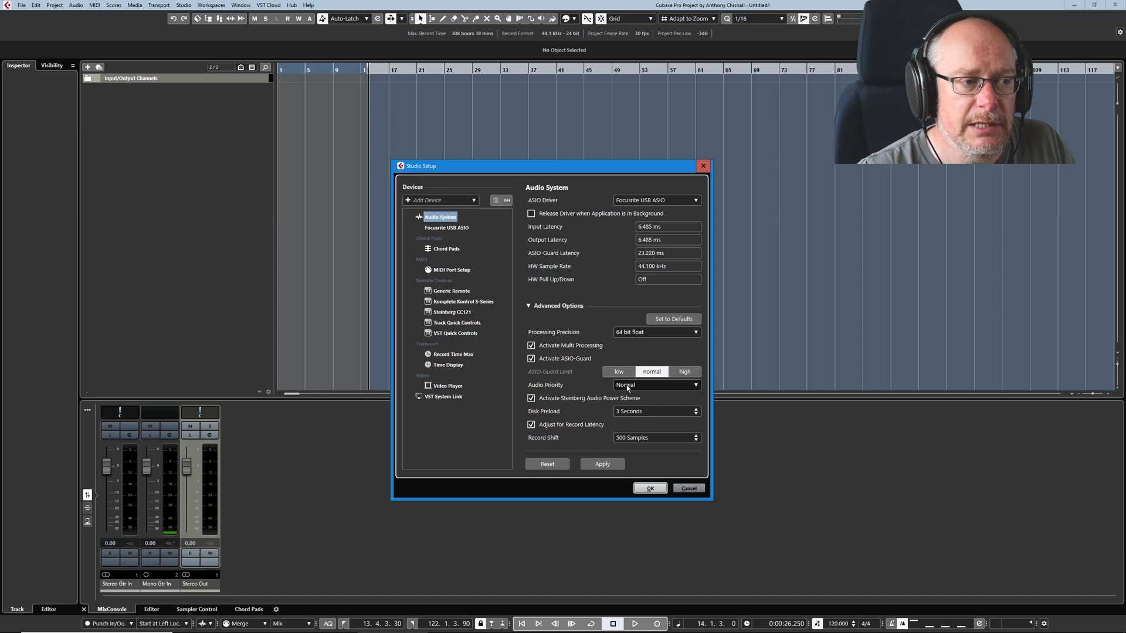
{"action": "left_click", "coordinate": [654, 385]}
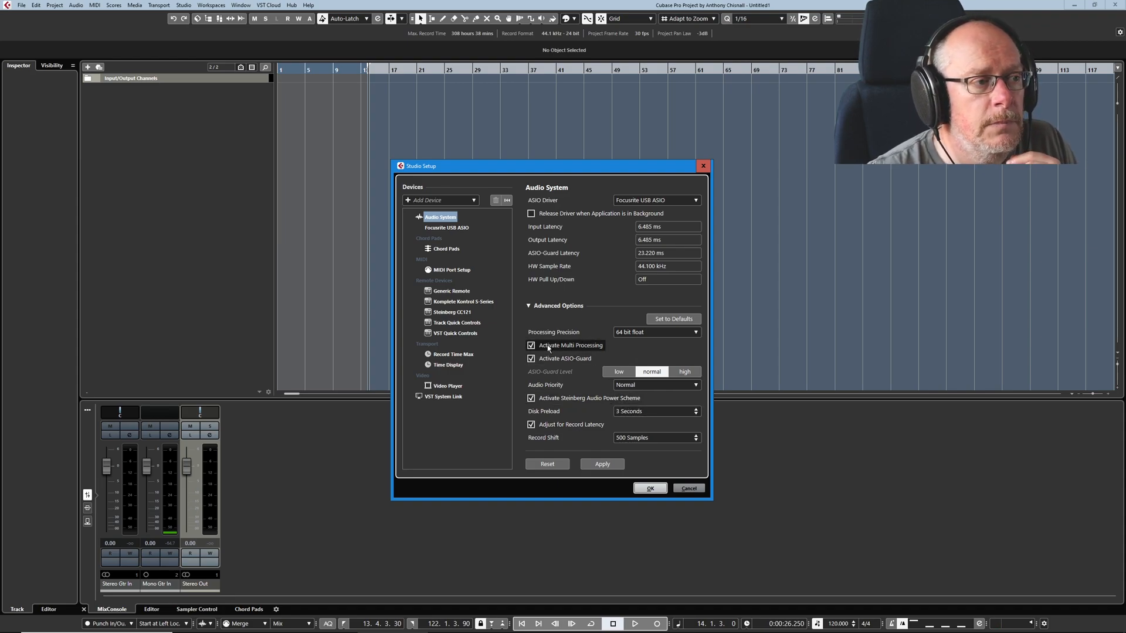
{"action": "left_click", "coordinate": [654, 332]}
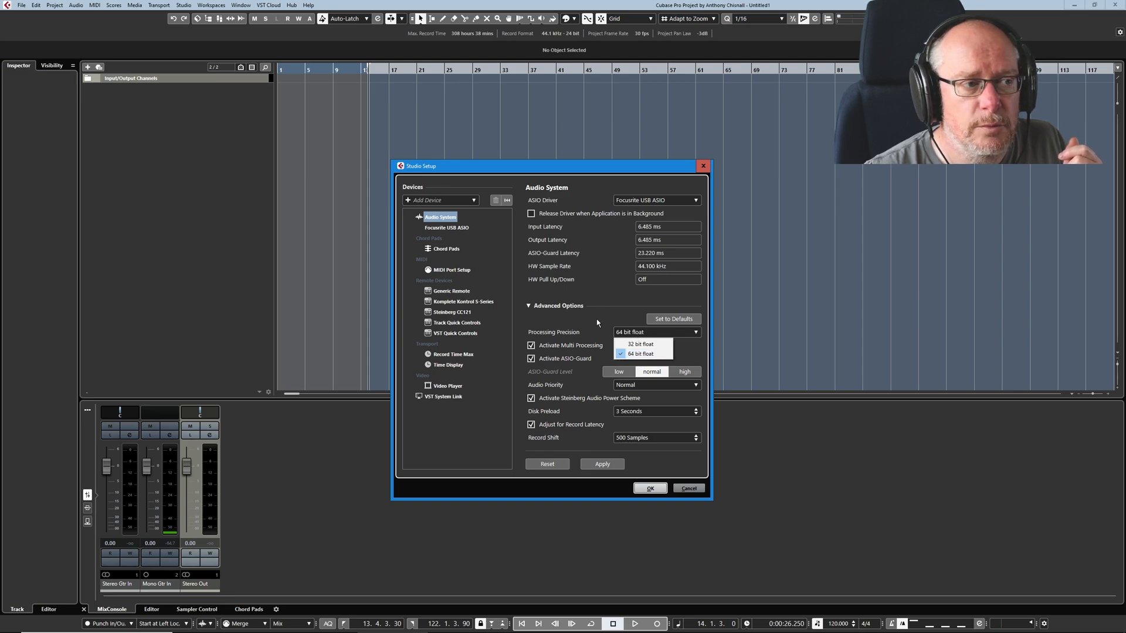
{"action": "left_click", "coordinate": [640, 353]}
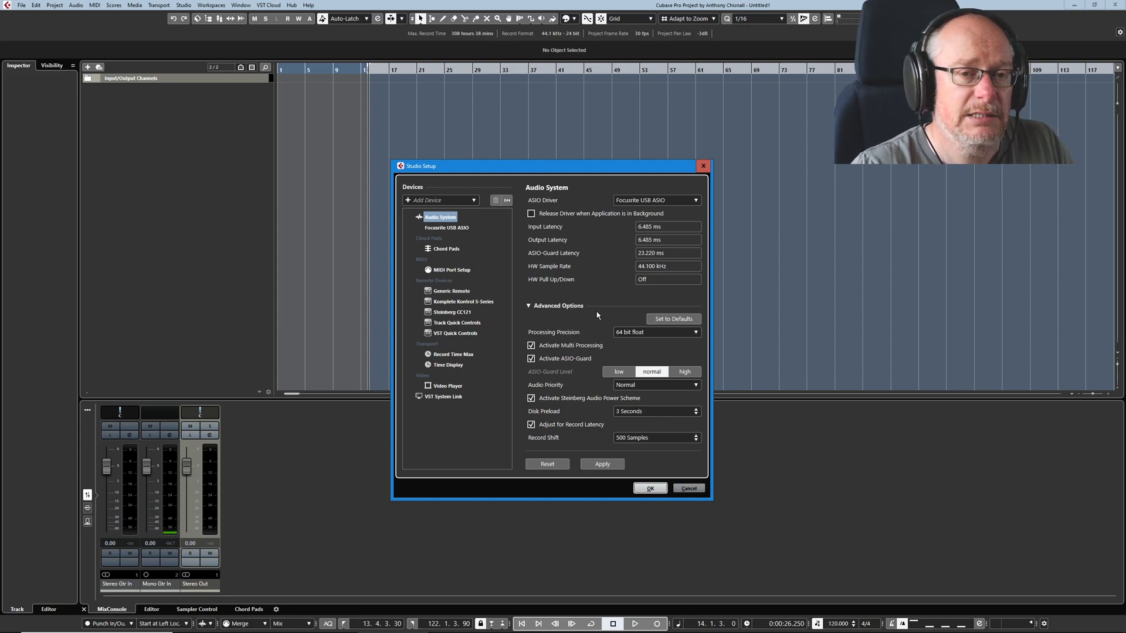
{"action": "left_click", "coordinate": [654, 332]}
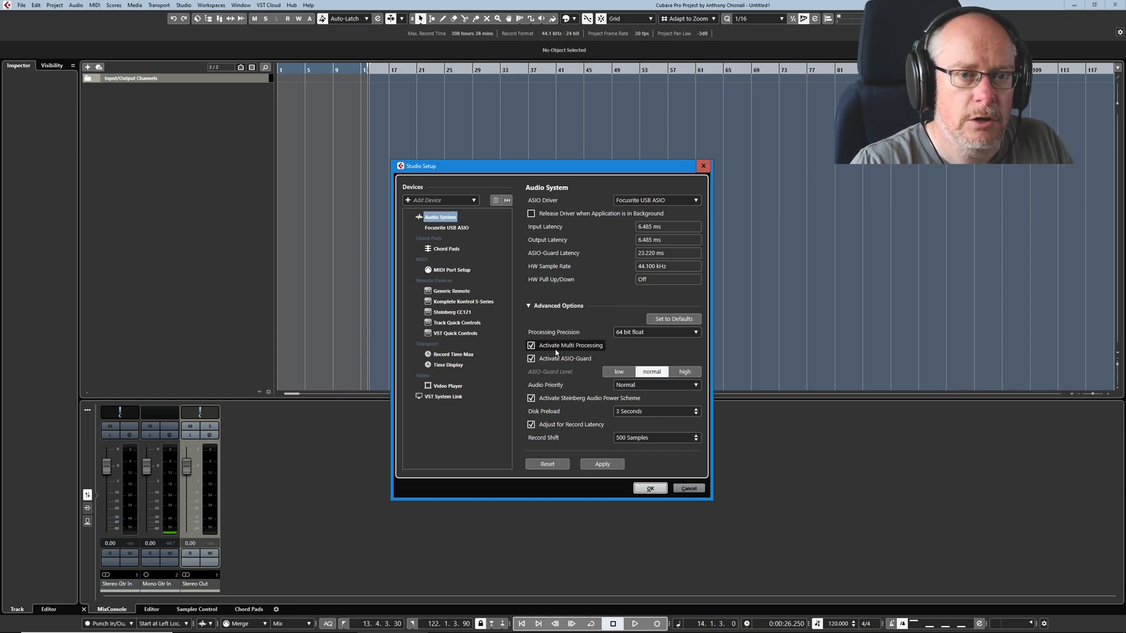
{"action": "mouse_move", "coordinate": [651, 372]}
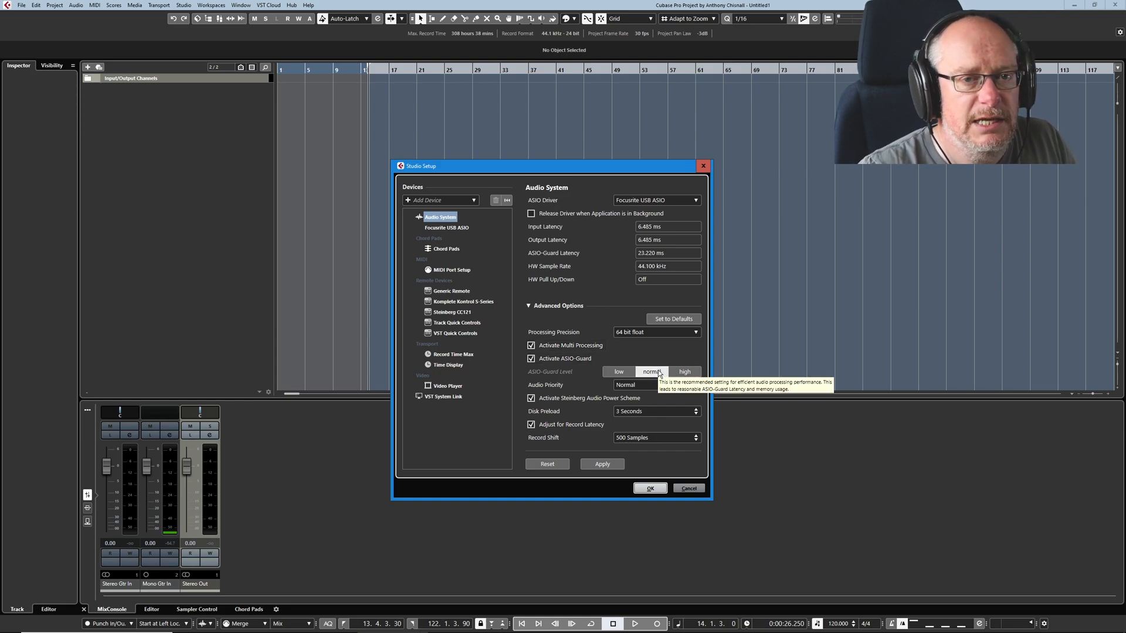
{"action": "mouse_move", "coordinate": [632, 258]}
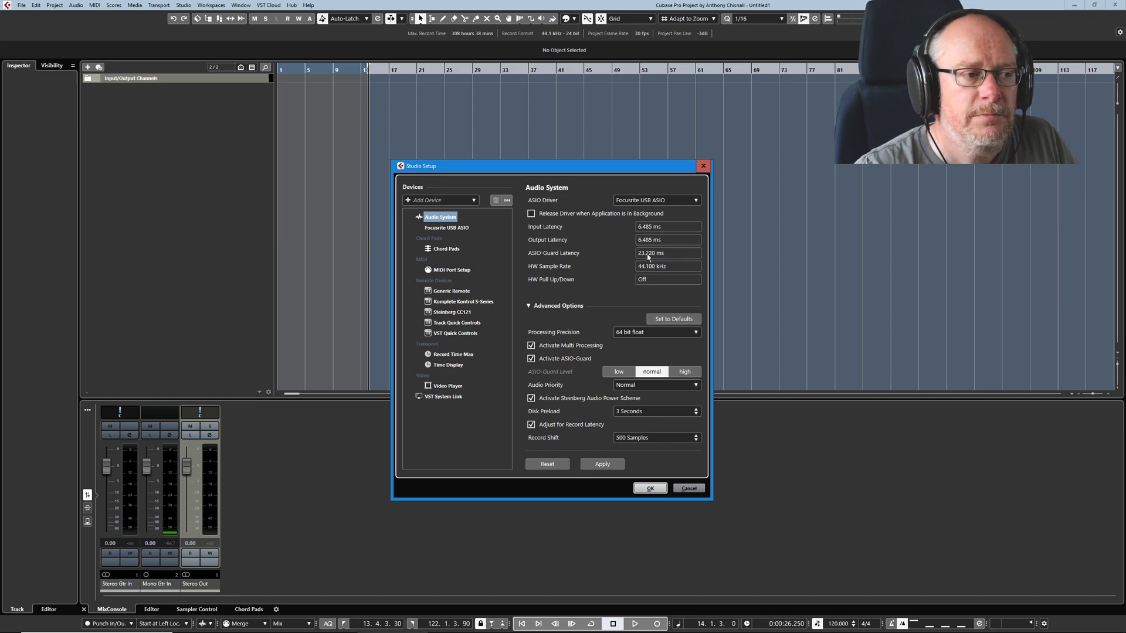
{"action": "mouse_move", "coordinate": [670, 261]}
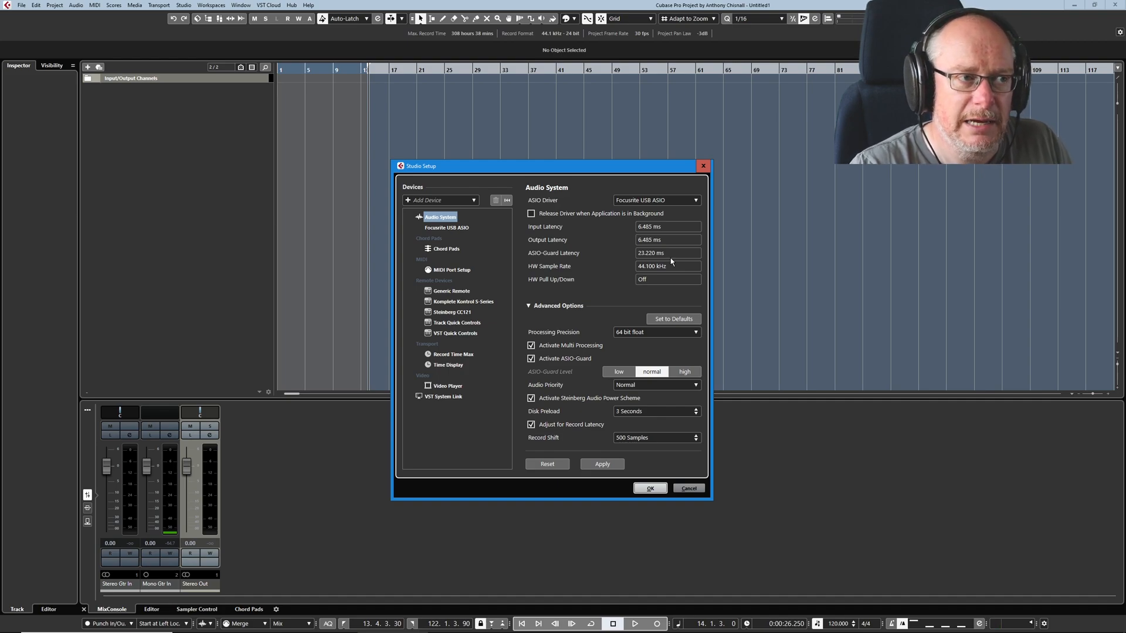
{"action": "mouse_move", "coordinate": [651, 372]}
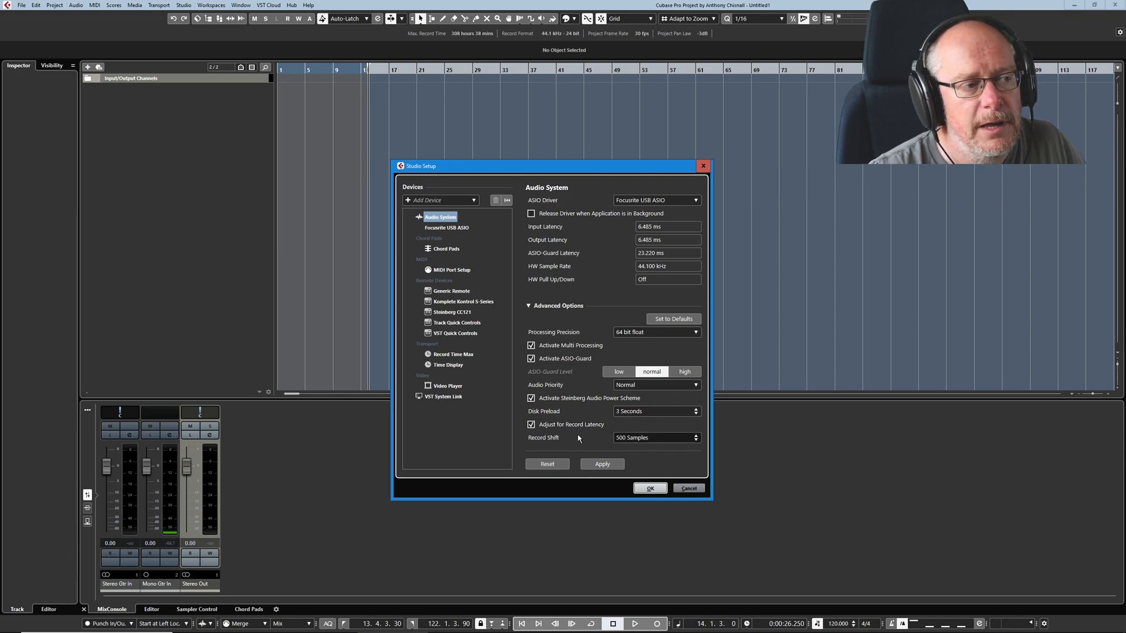
{"action": "mouse_move", "coordinate": [609, 437]}
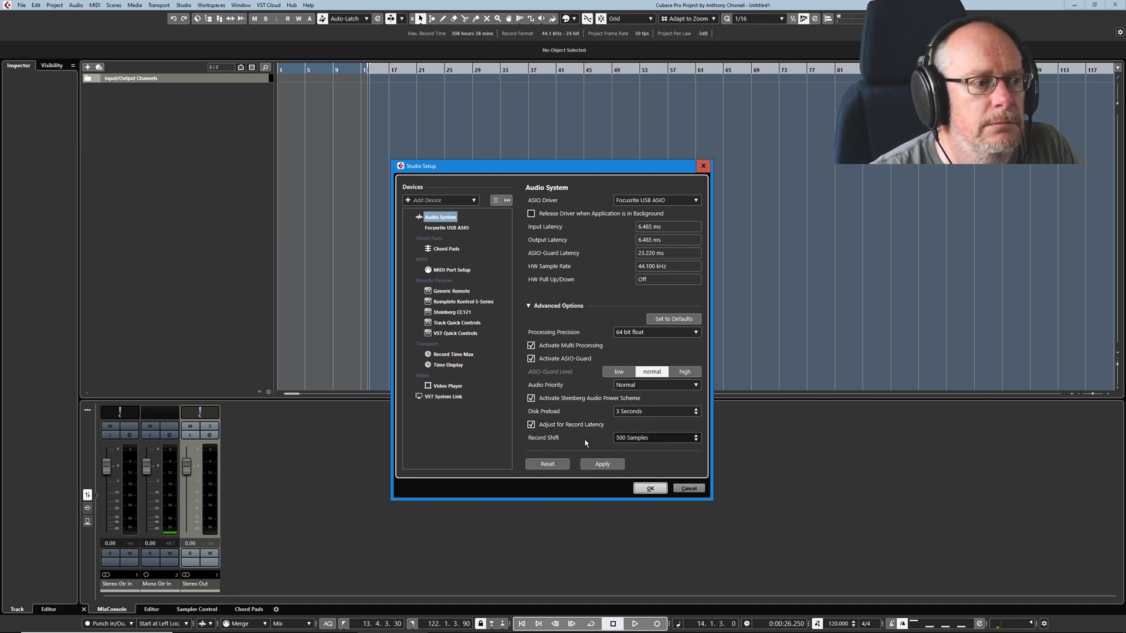
{"action": "mouse_move", "coordinate": [661, 459]}
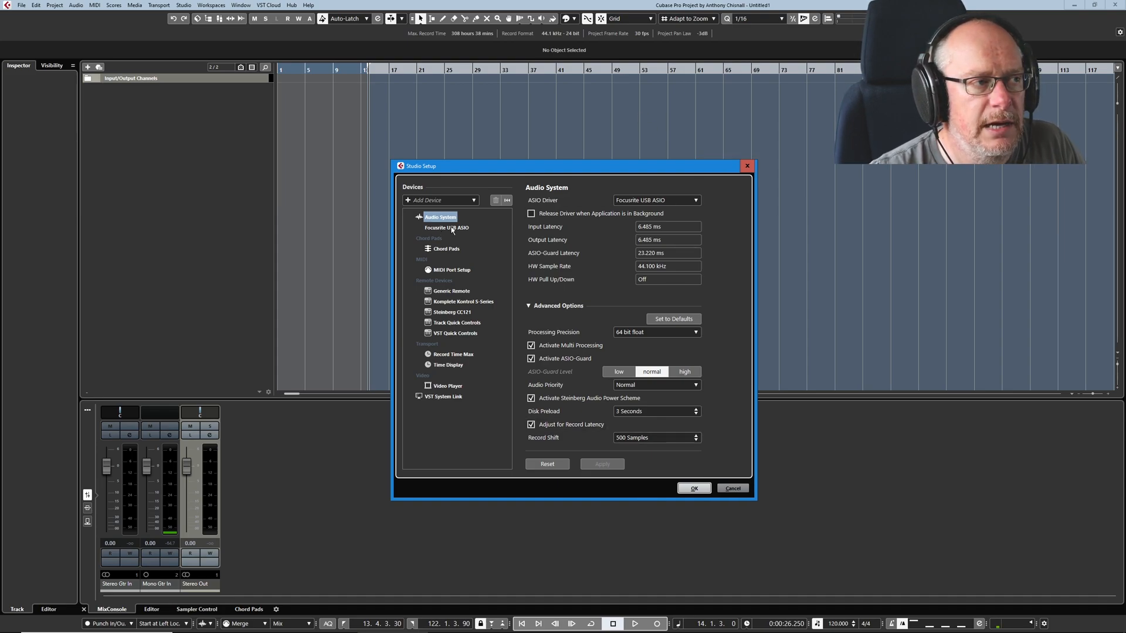
In the Focusrite USB ASIO control panel, try a smaller buffer then restore 128 samples
{"action": "left_click", "coordinate": [446, 227]}
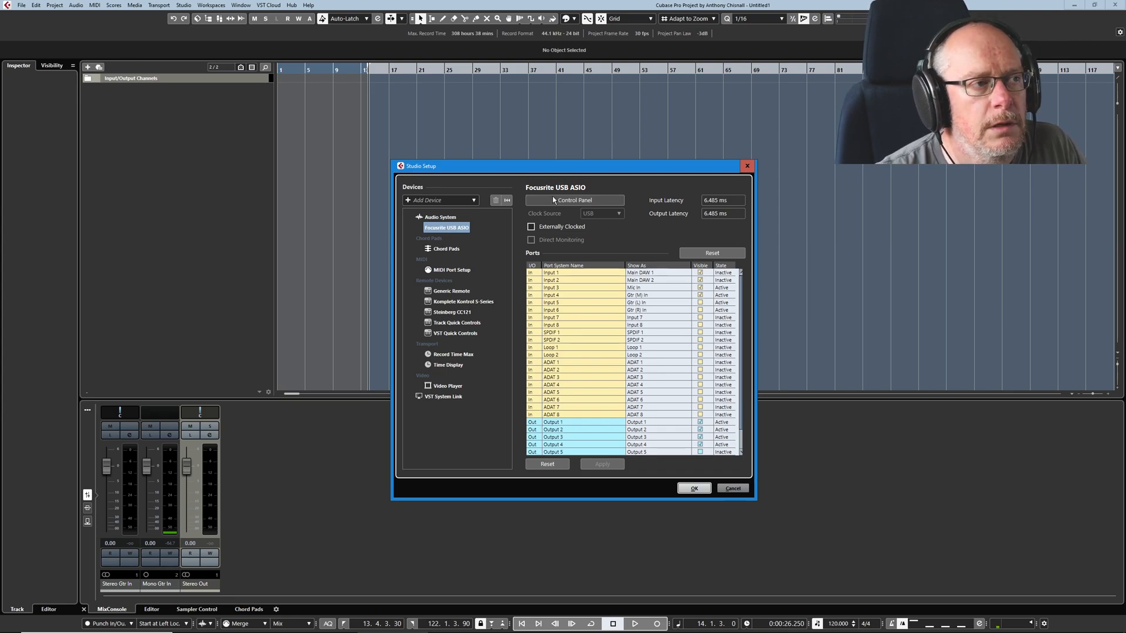
{"action": "left_click", "coordinate": [574, 200]}
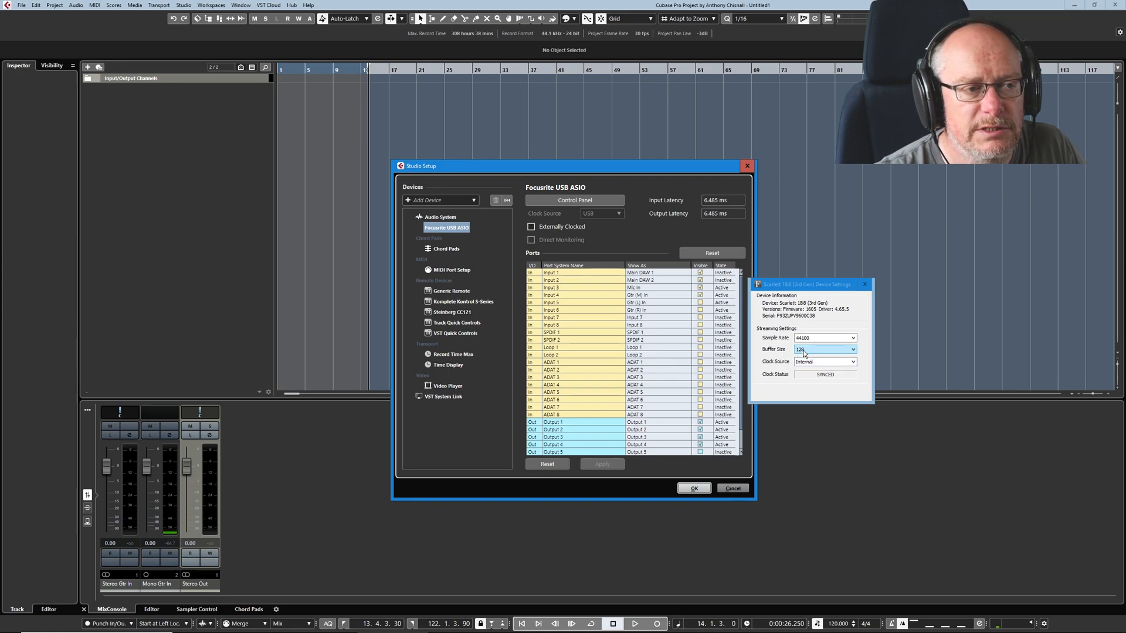
{"action": "left_click", "coordinate": [824, 350]}
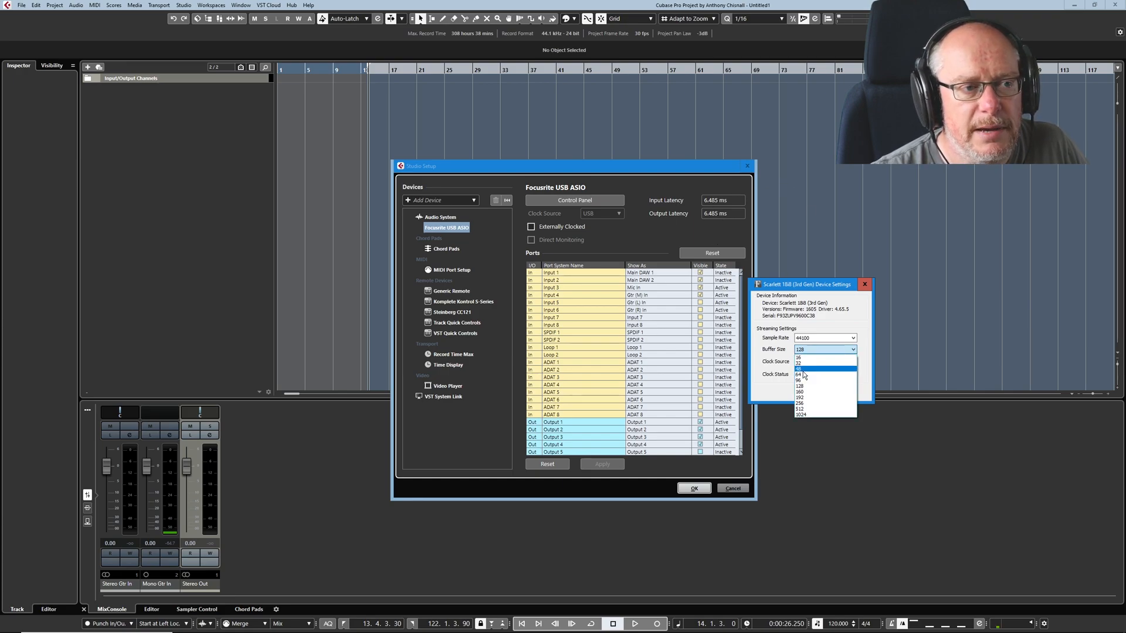
{"action": "left_click", "coordinate": [804, 368]}
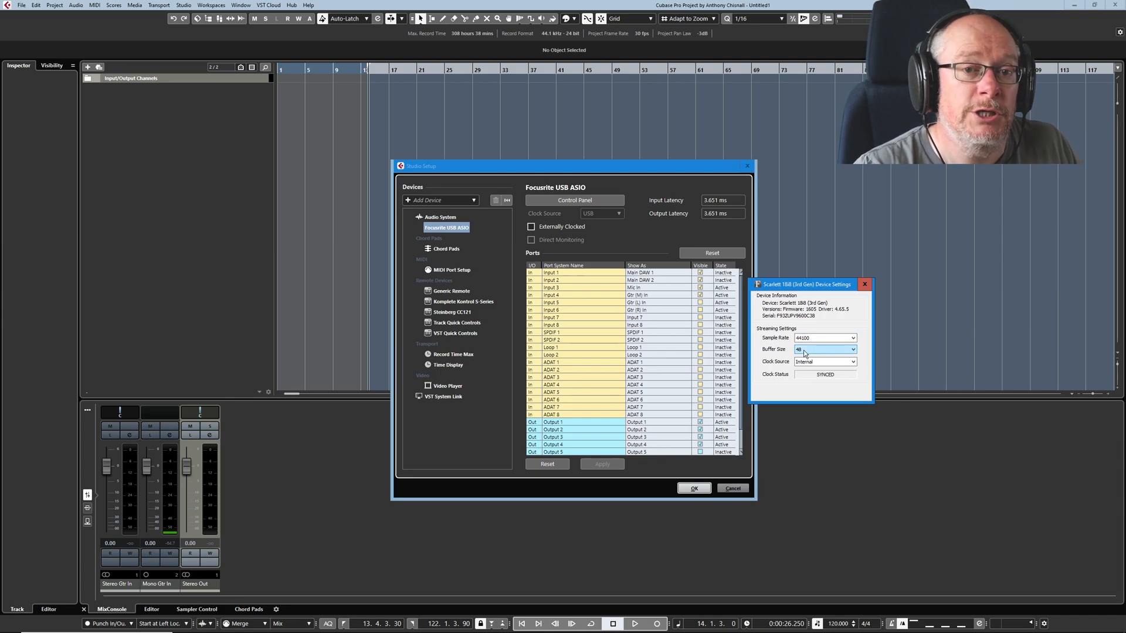
{"action": "left_click", "coordinate": [823, 349]}
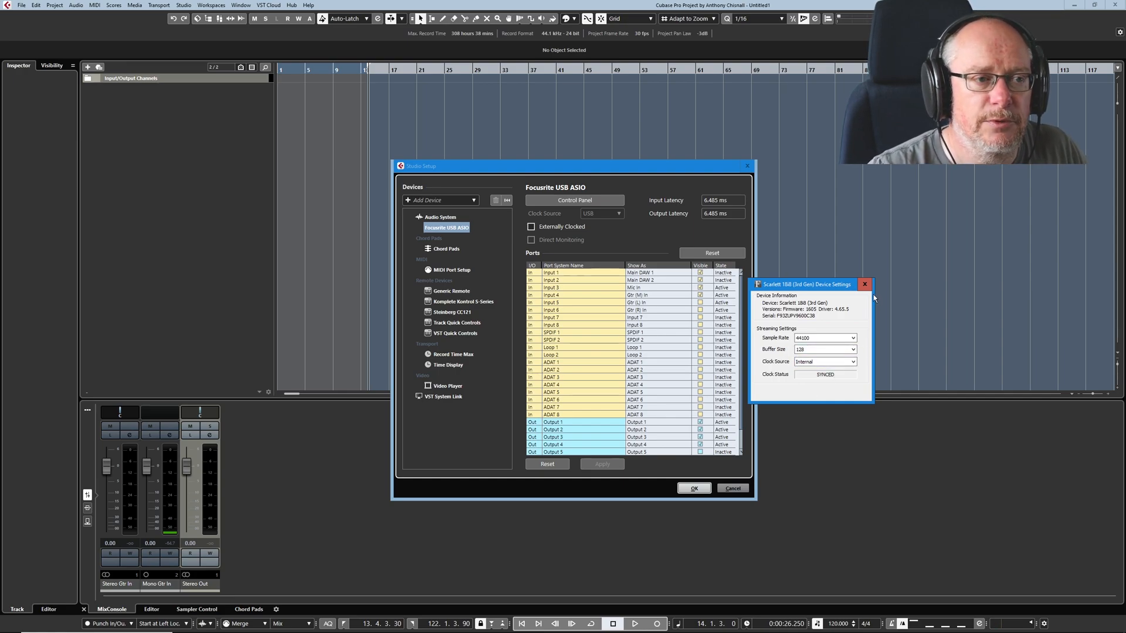
{"action": "left_click", "coordinate": [864, 284]}
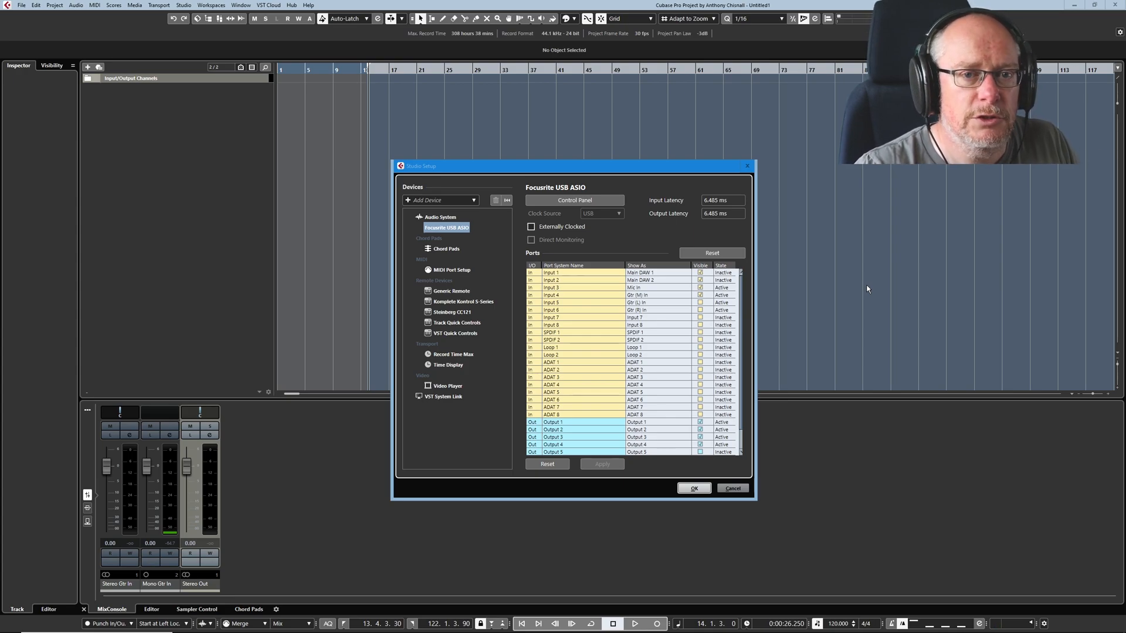
{"action": "mouse_move", "coordinate": [578, 280]}
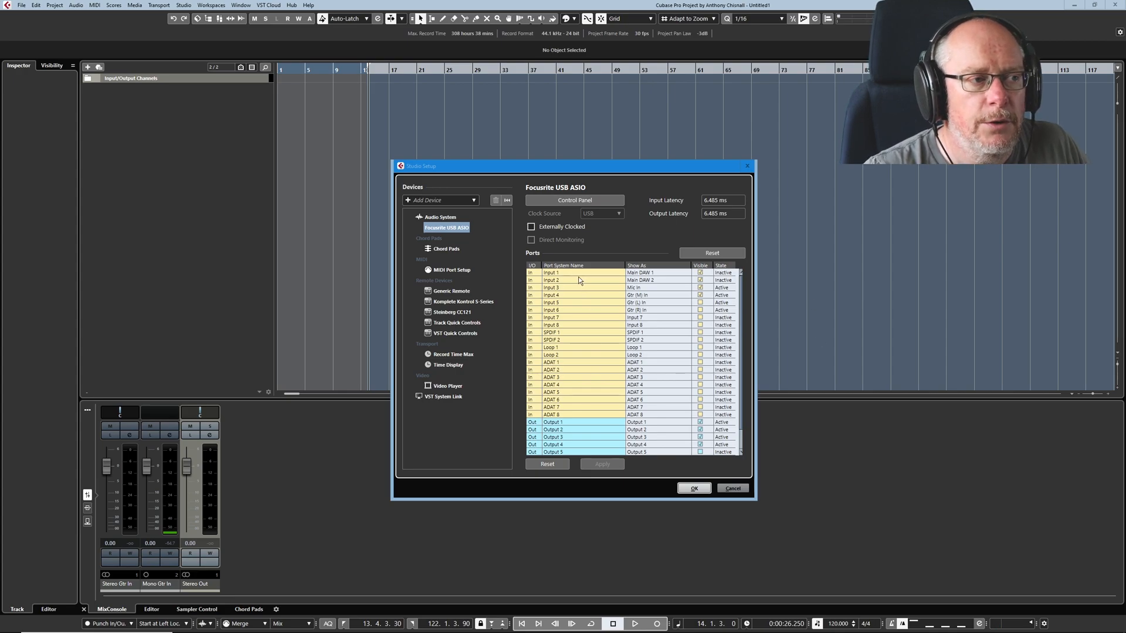
{"action": "mouse_move", "coordinate": [590, 318]}
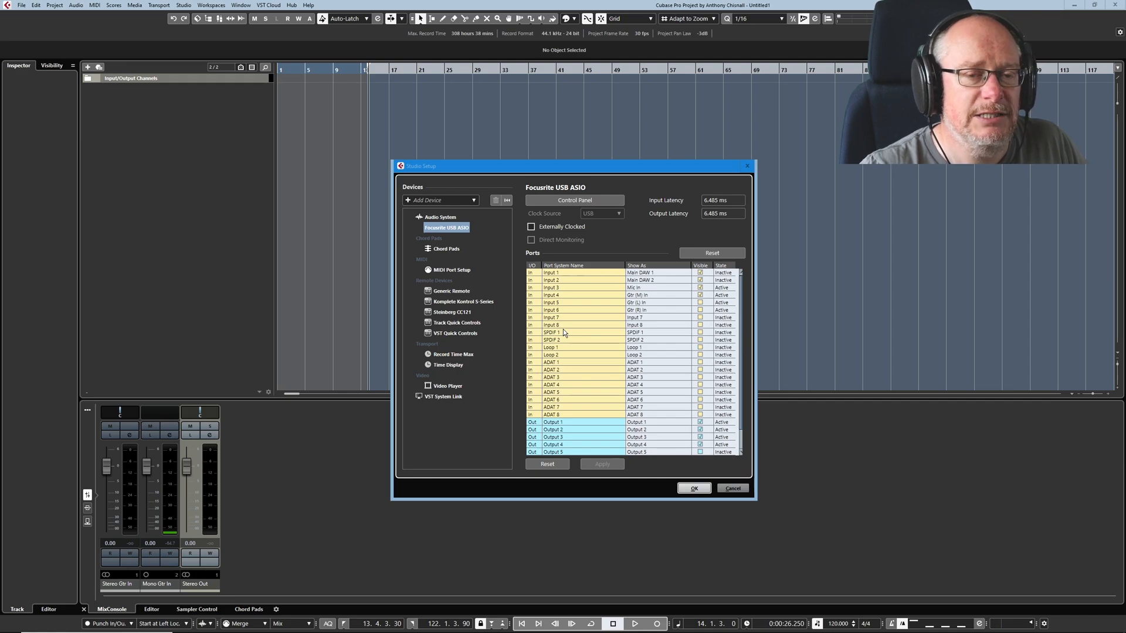
{"action": "mouse_move", "coordinate": [564, 273]}
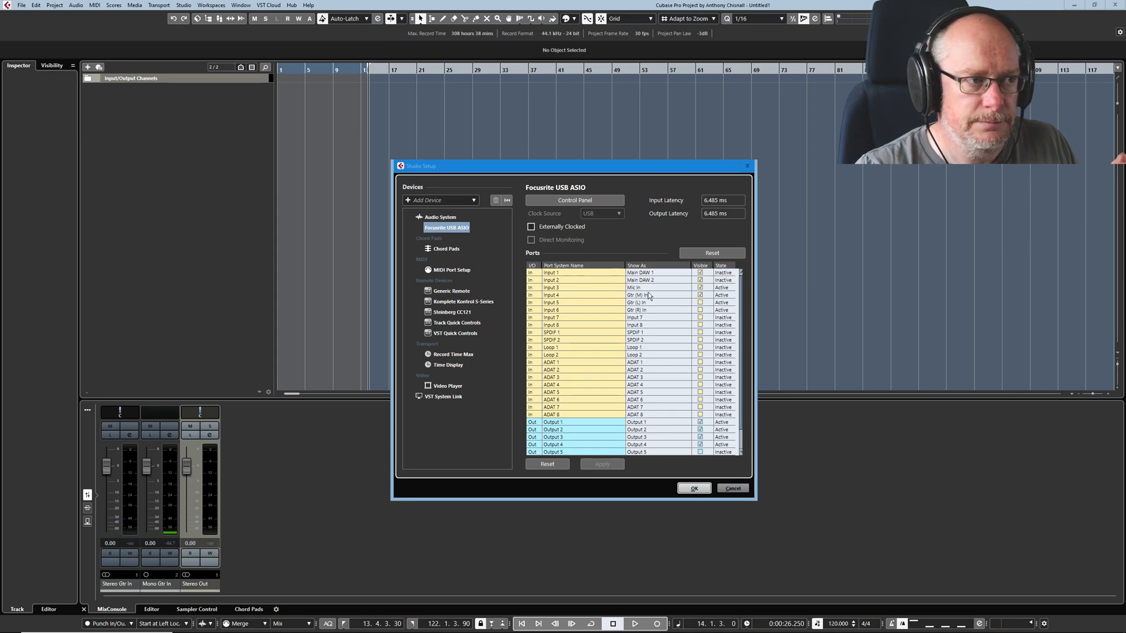
Review the Focusrite input/output ports list and close Studio Setup with OK
{"action": "scroll", "scroll_direction": "down", "scroll_amount": 3}
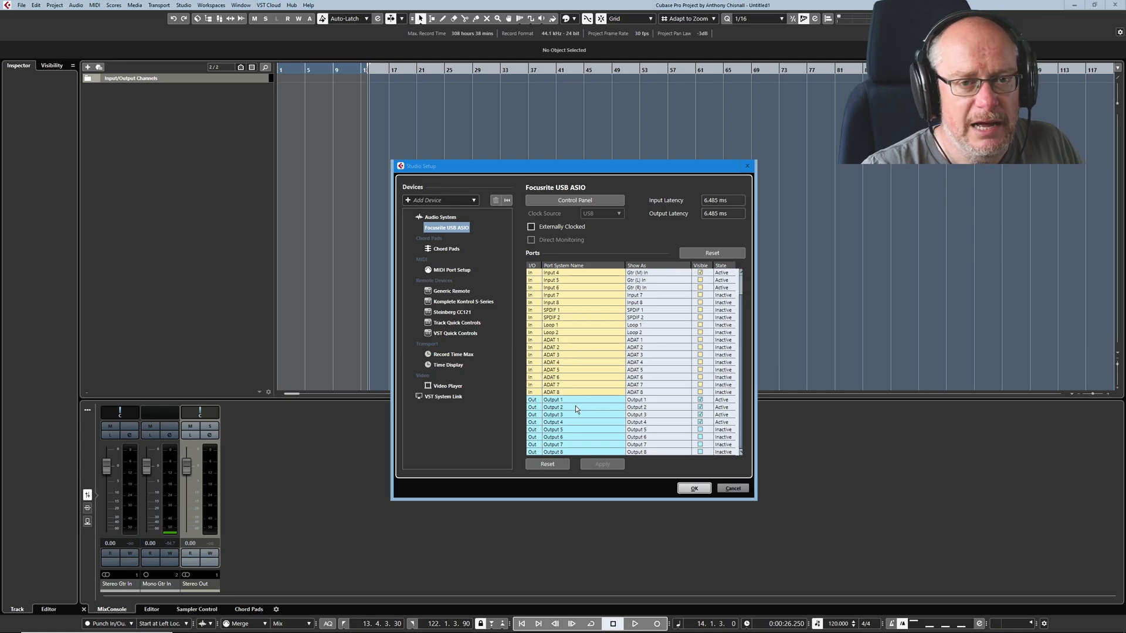
{"action": "mouse_move", "coordinate": [570, 408]}
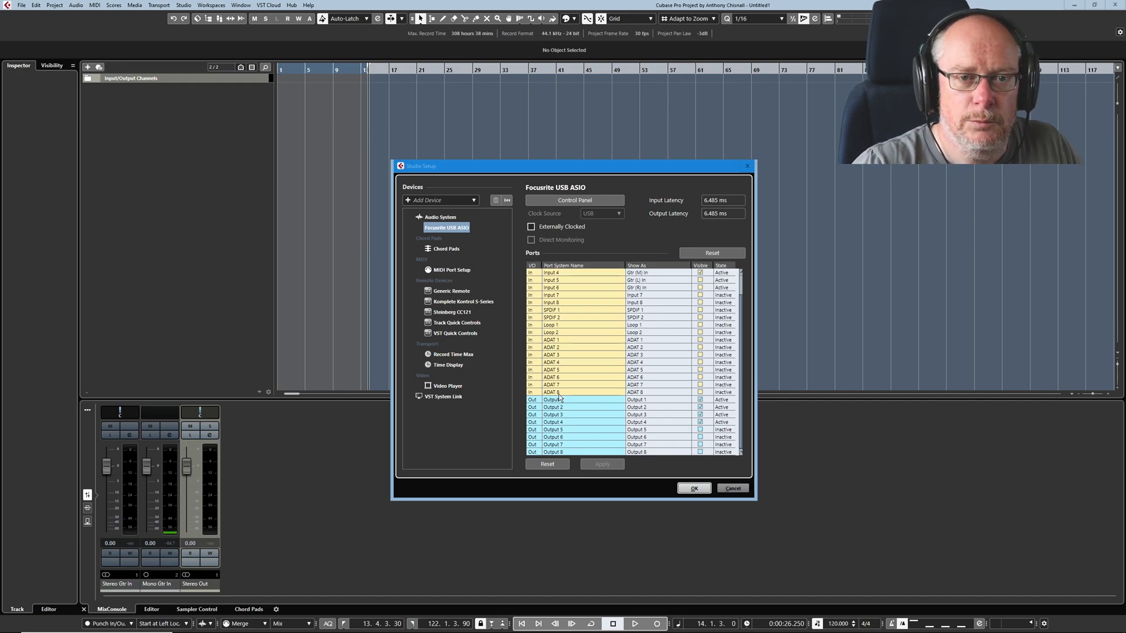
{"action": "left_click", "coordinate": [693, 487]}
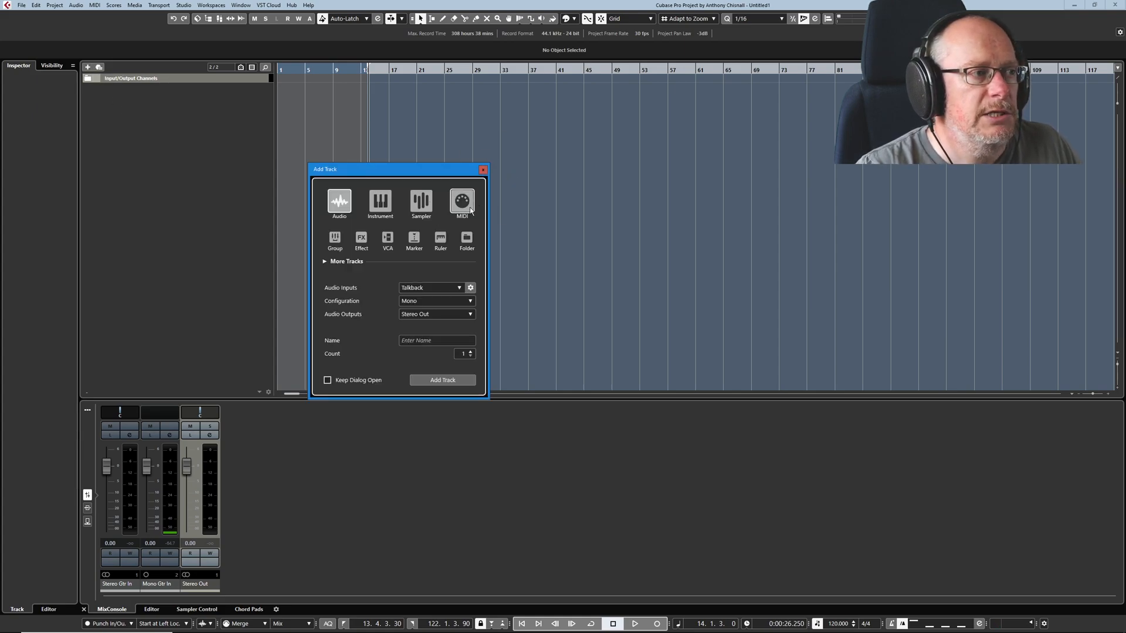
Add an Instrument track using Groove Agent, creating Groove Agent 01
{"action": "left_click", "coordinate": [380, 203]}
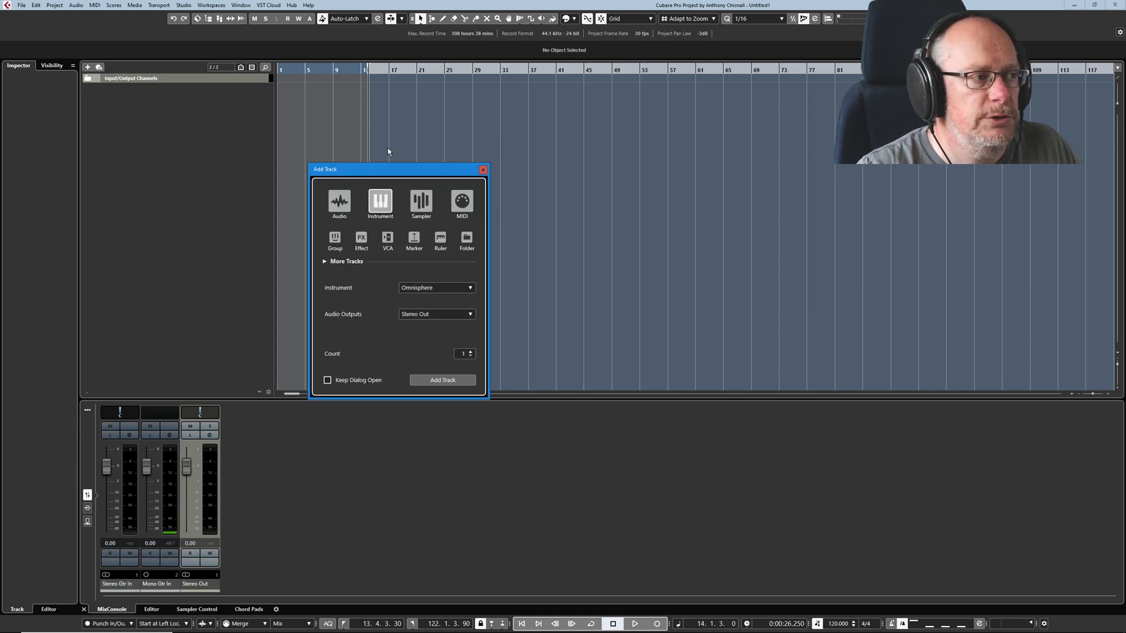
{"action": "left_click", "coordinate": [469, 287]}
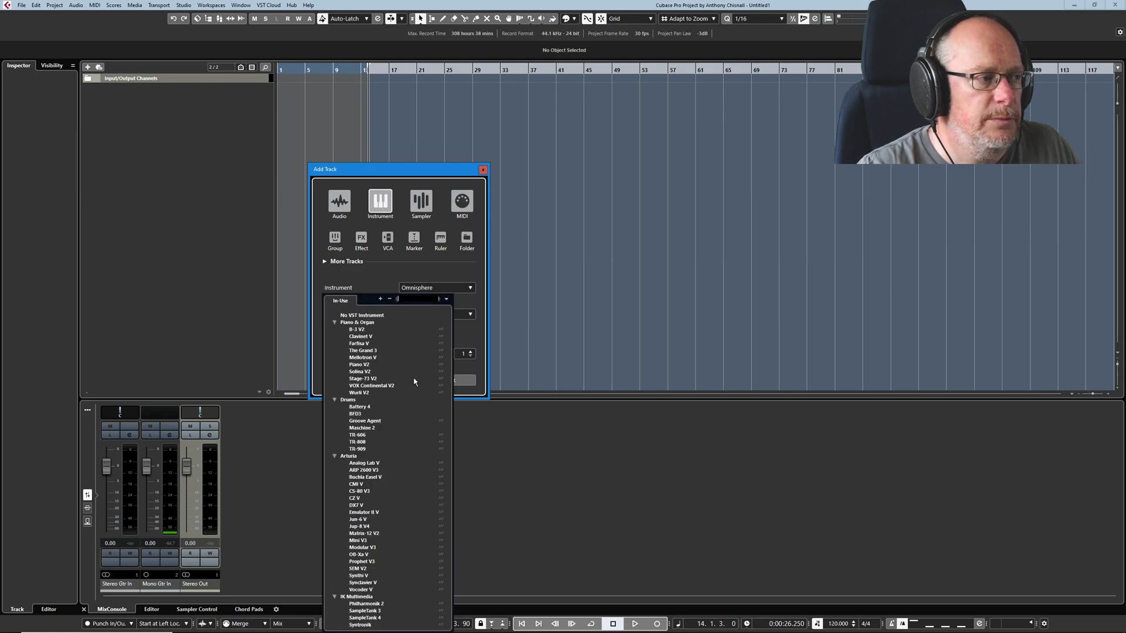
{"action": "left_click", "coordinate": [364, 420]}
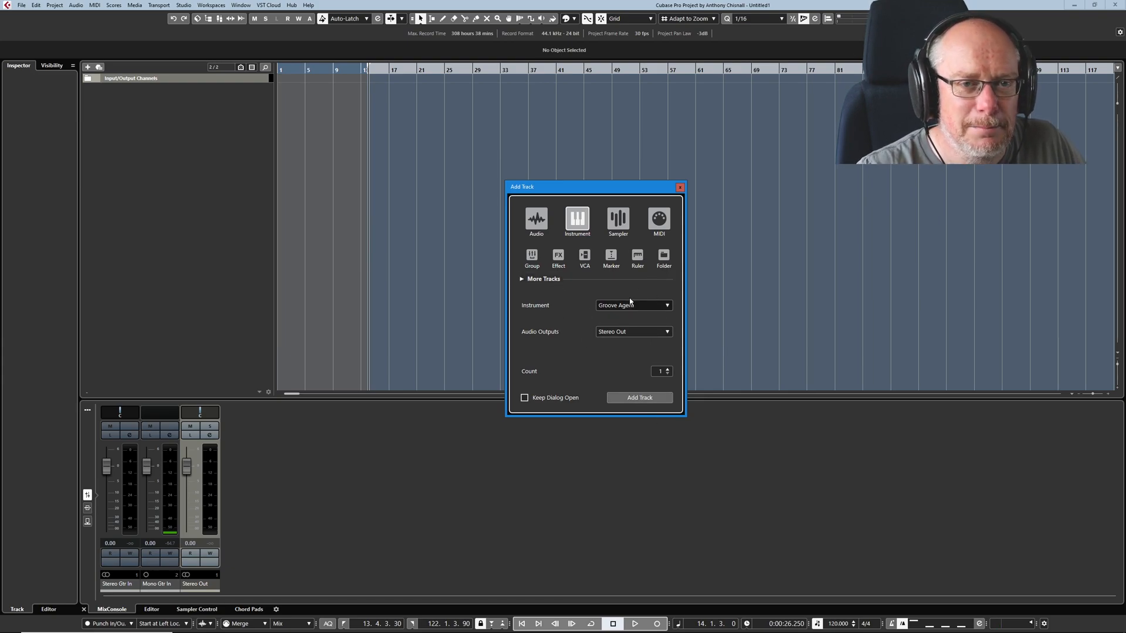
{"action": "left_click", "coordinate": [638, 397]}
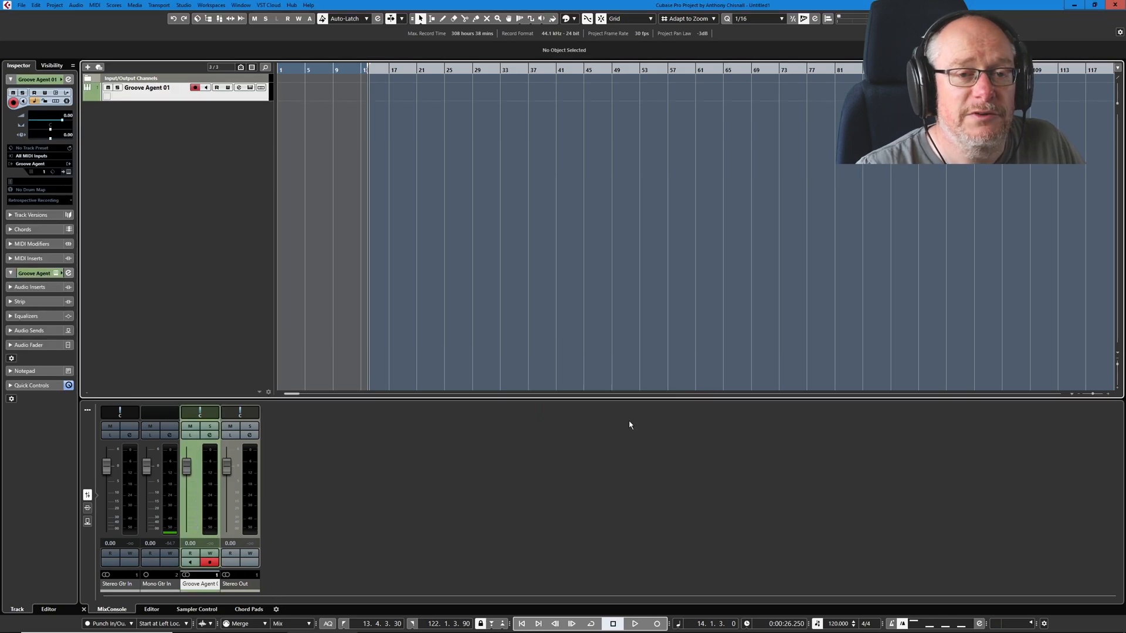
{"action": "mouse_move", "coordinate": [306, 256]}
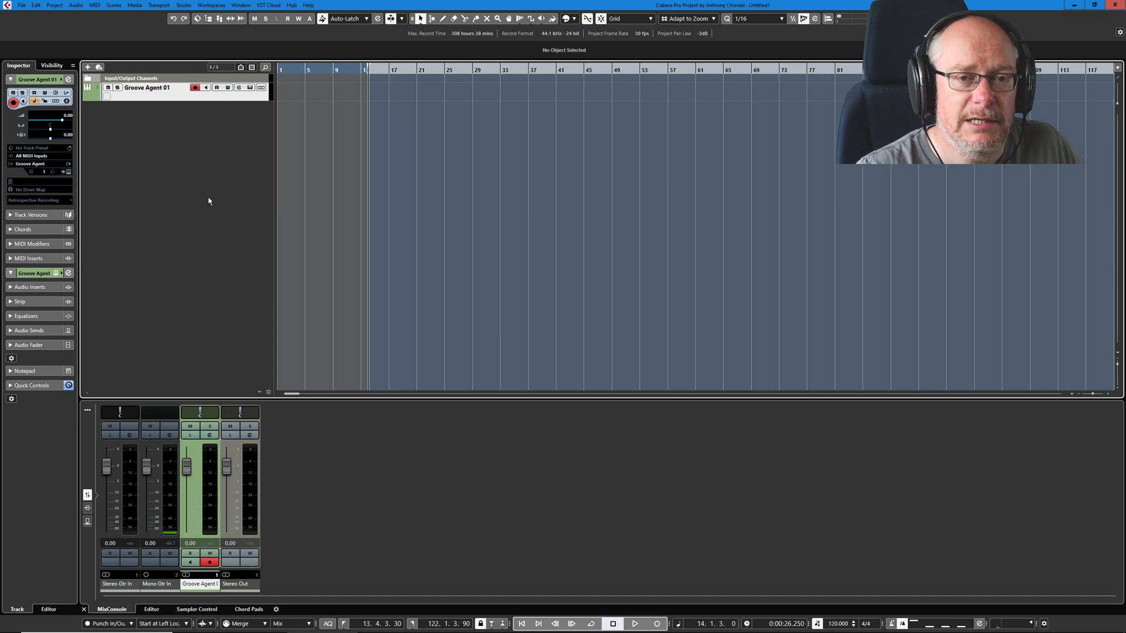
{"action": "mouse_move", "coordinate": [182, 106]}
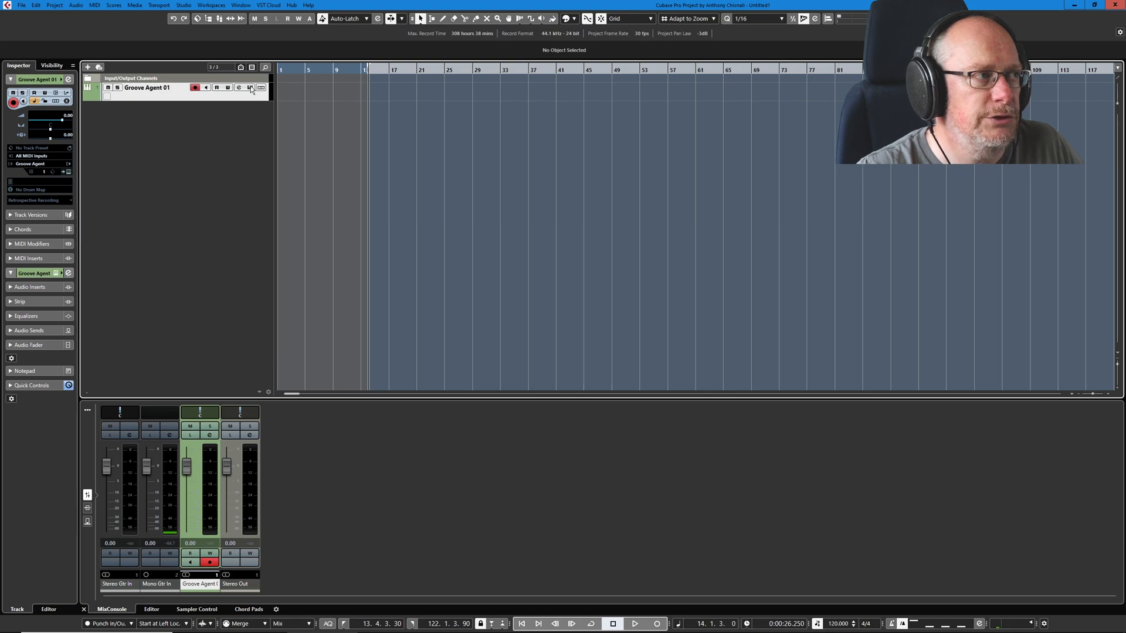
Load the Cymbalizer kit in Groove Agent, play a Cinematic 1 pattern and lower Stereo Out
{"action": "left_click", "coordinate": [248, 87]}
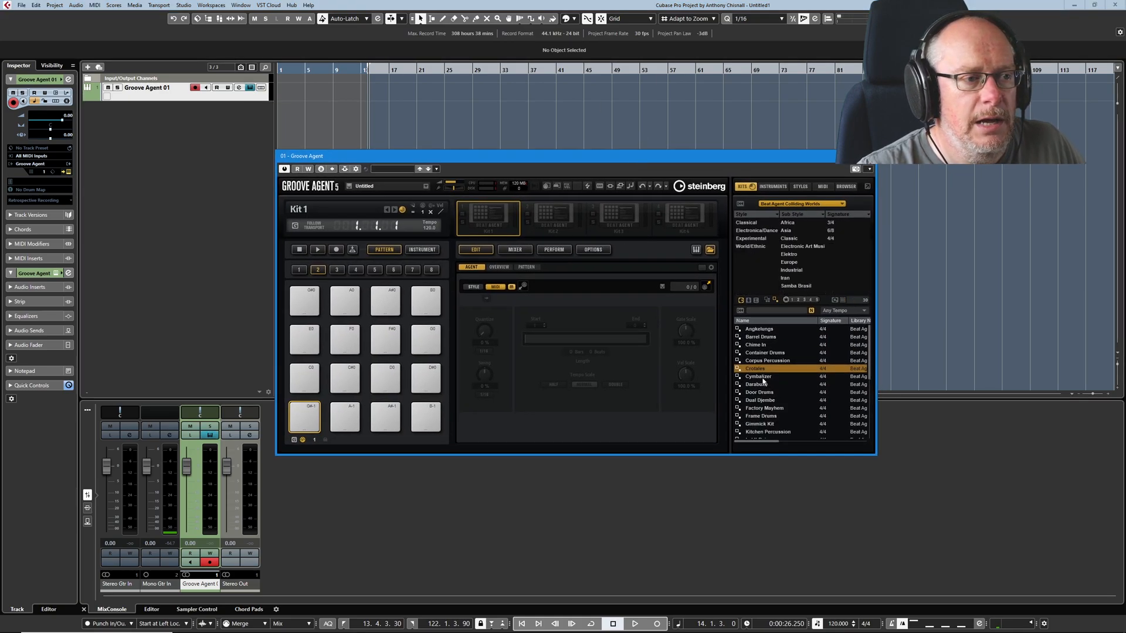
{"action": "left_click", "coordinate": [757, 376]}
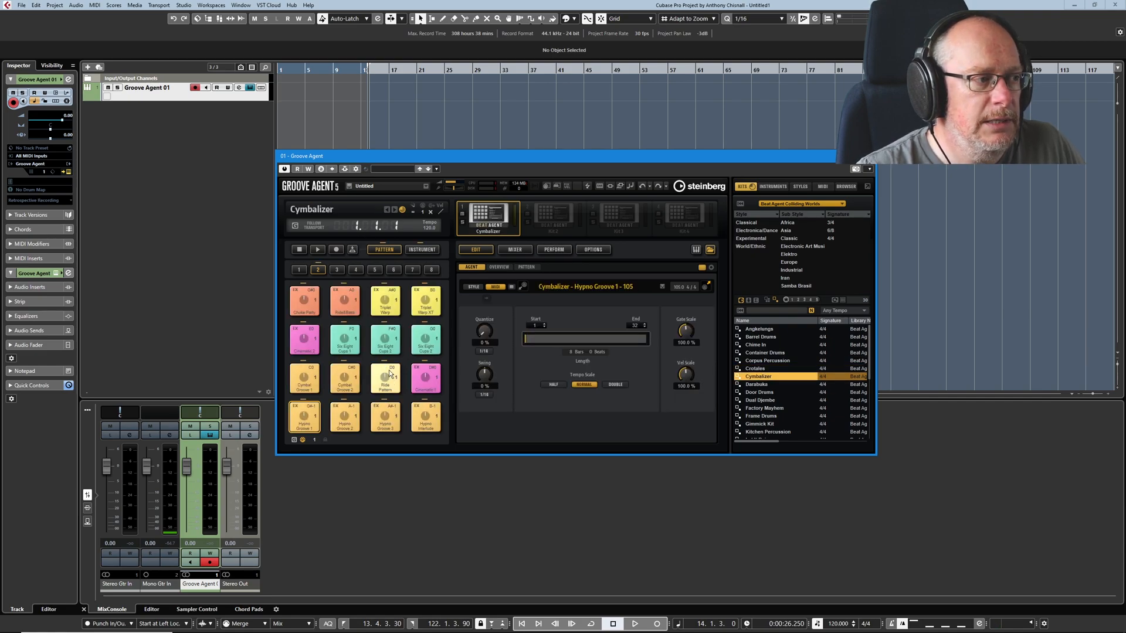
{"action": "left_click", "coordinate": [425, 378]}
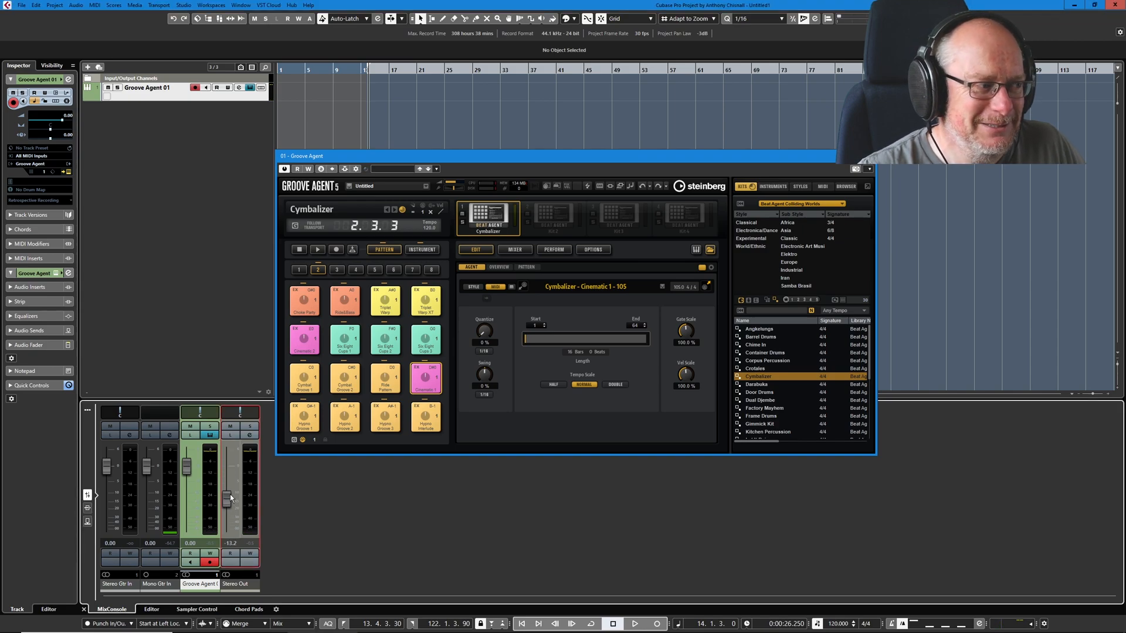
{"action": "left_click_drag", "start_coordinate": [229, 499], "coordinate": [229, 503]}
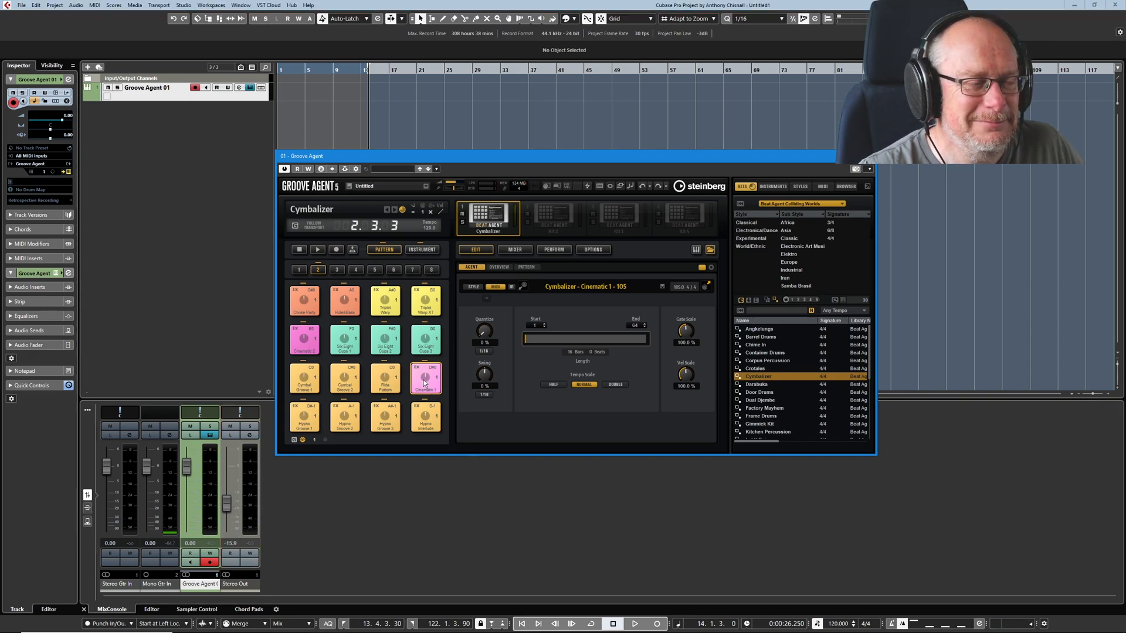